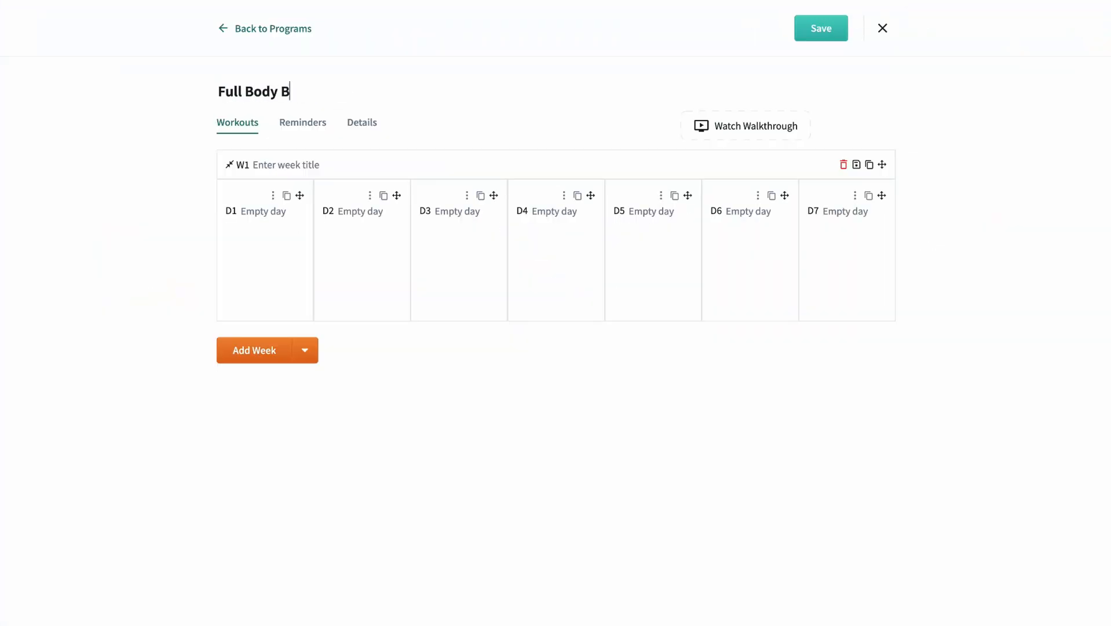
Step: Finish the program name 'Full Body Bootcamp', glance at Reminders, and return to Workouts
{"action": "type", "text": "ootcamp"}
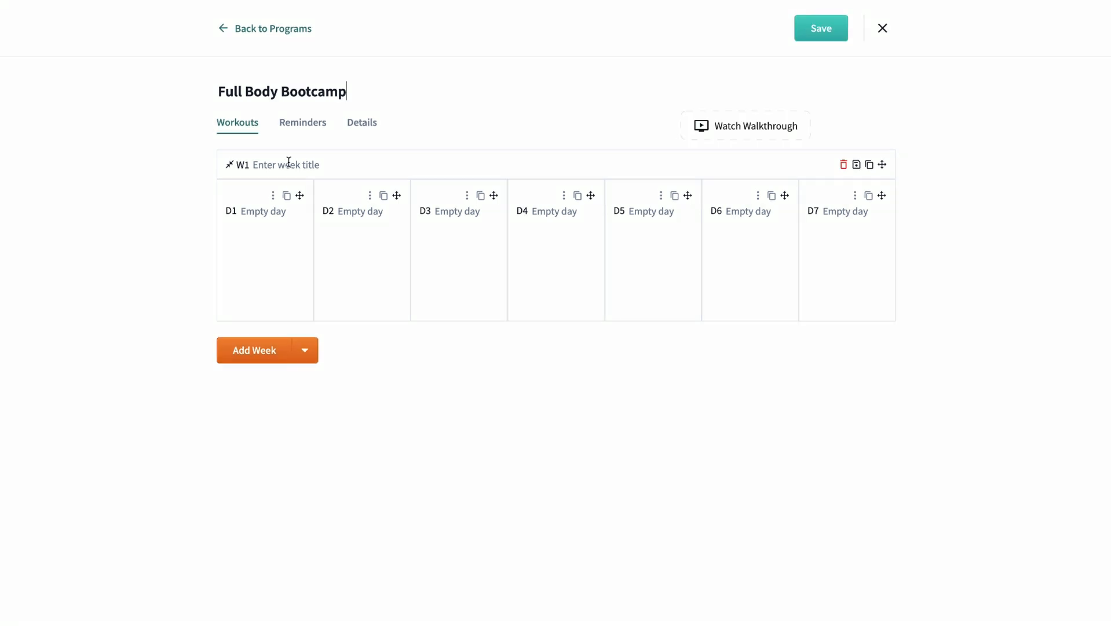
{"action": "left_click", "coordinate": [302, 121]}
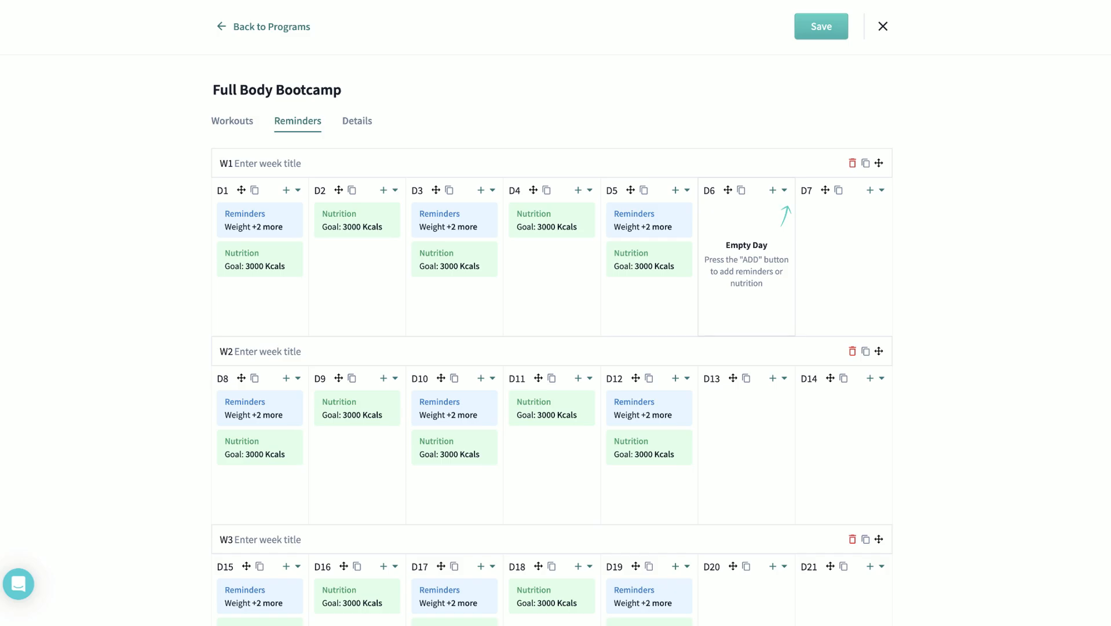
{"action": "left_click", "coordinate": [238, 122]}
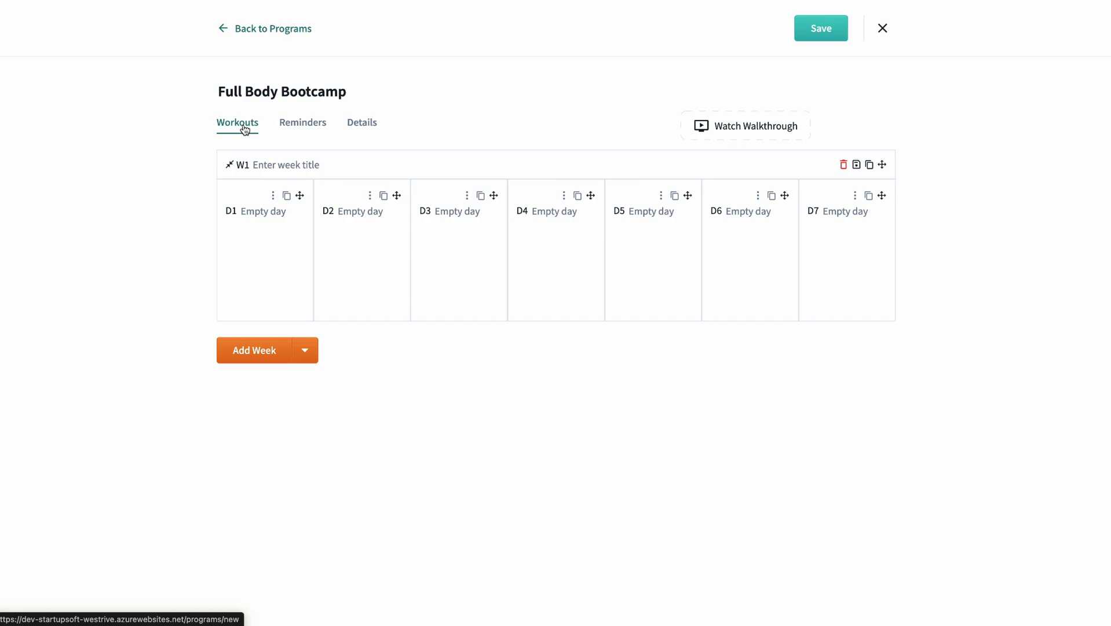
{"action": "mouse_move", "coordinate": [269, 146]}
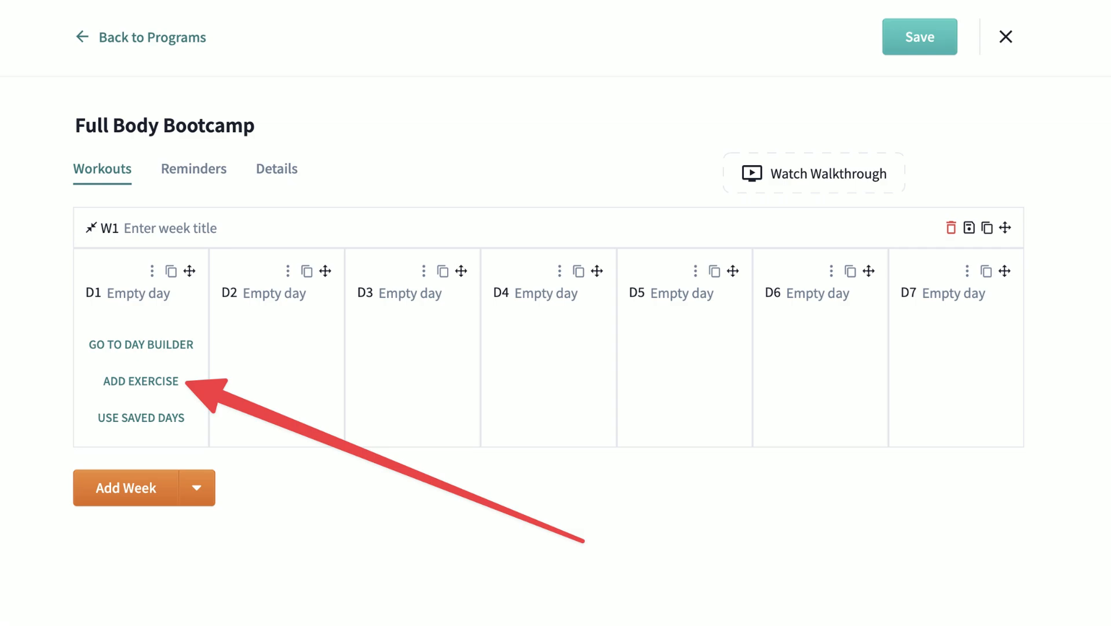
{"action": "mouse_move", "coordinate": [141, 344]}
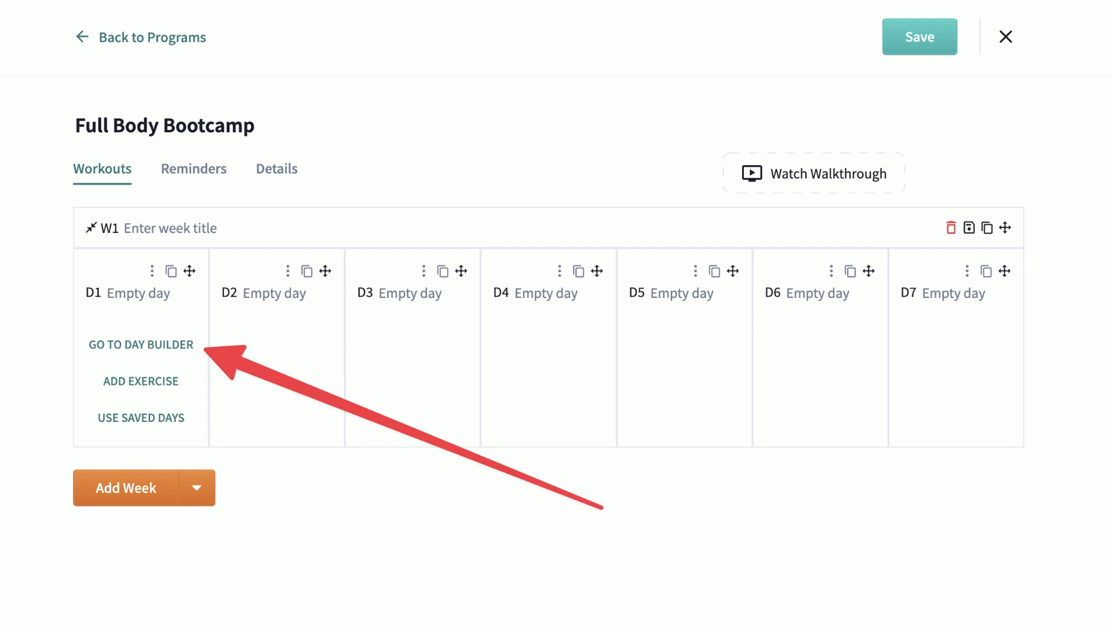
Step: Add Dumbbell Overhead Squat to Week 1 Day 1 from the exercise library search
{"action": "left_click", "coordinate": [140, 344]}
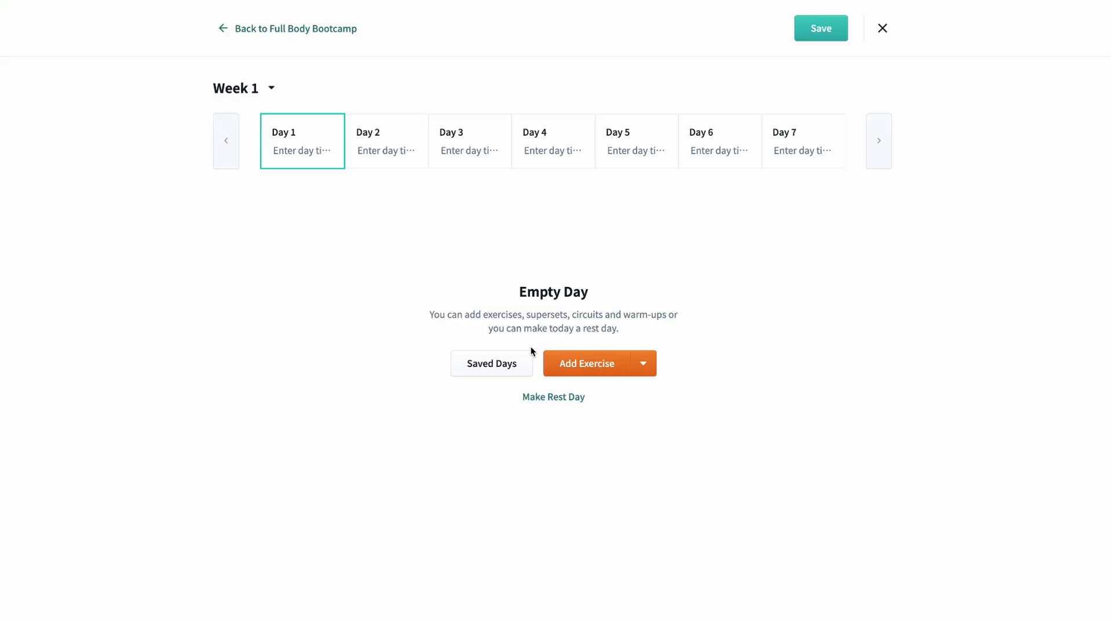
{"action": "left_click", "coordinate": [586, 363]}
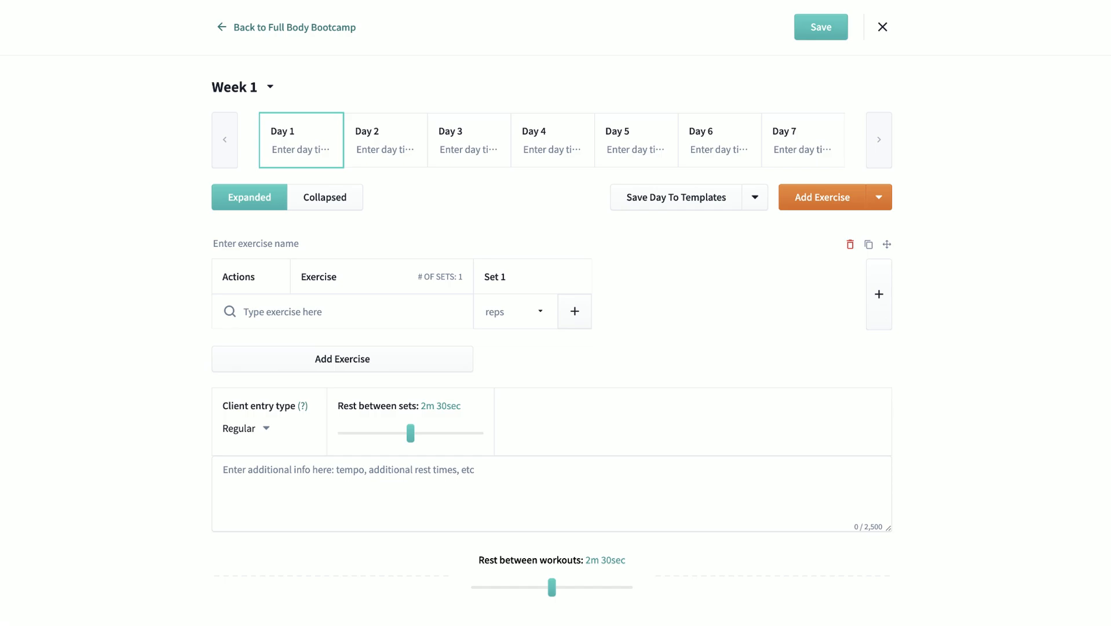
{"action": "left_click", "coordinate": [340, 311]}
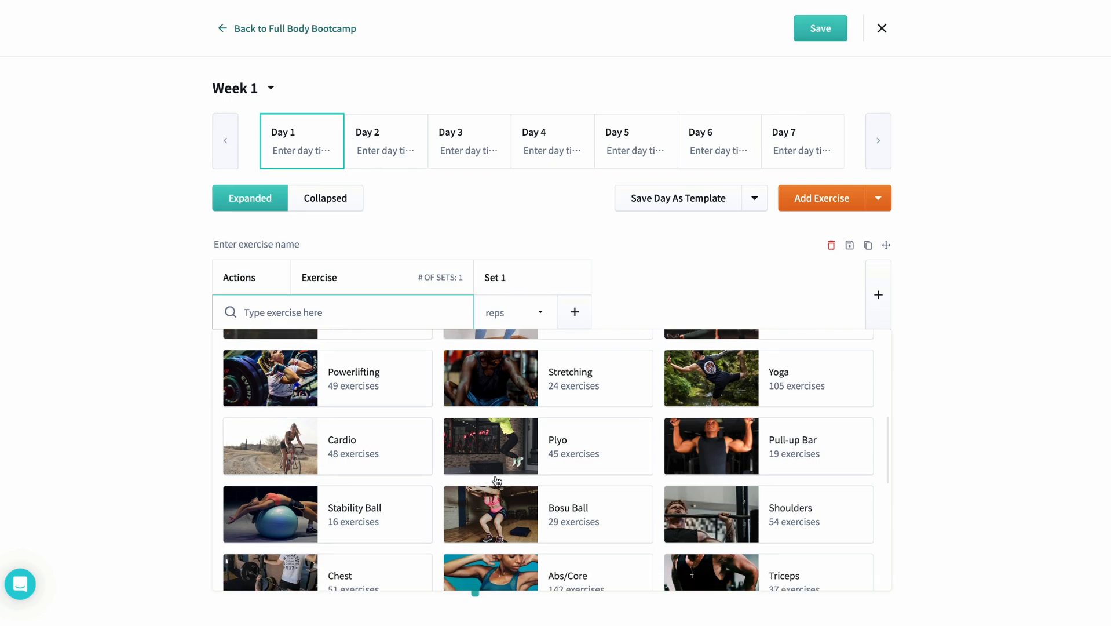
{"action": "type", "text": "barbell"}
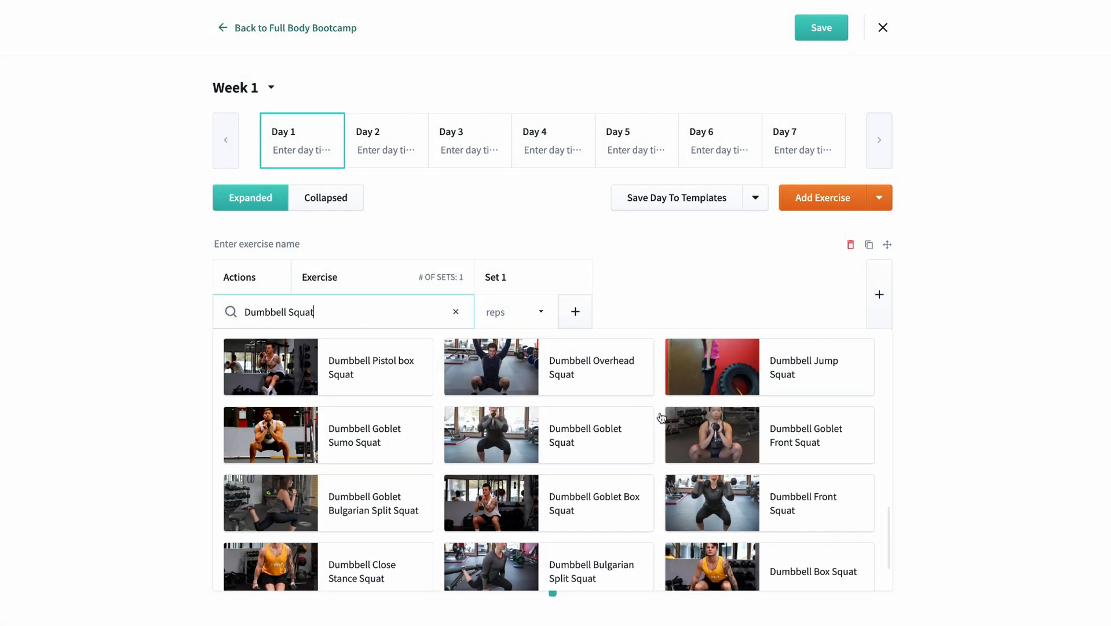
{"action": "left_click", "coordinate": [591, 366]}
{"action": "type", "text": "50"}
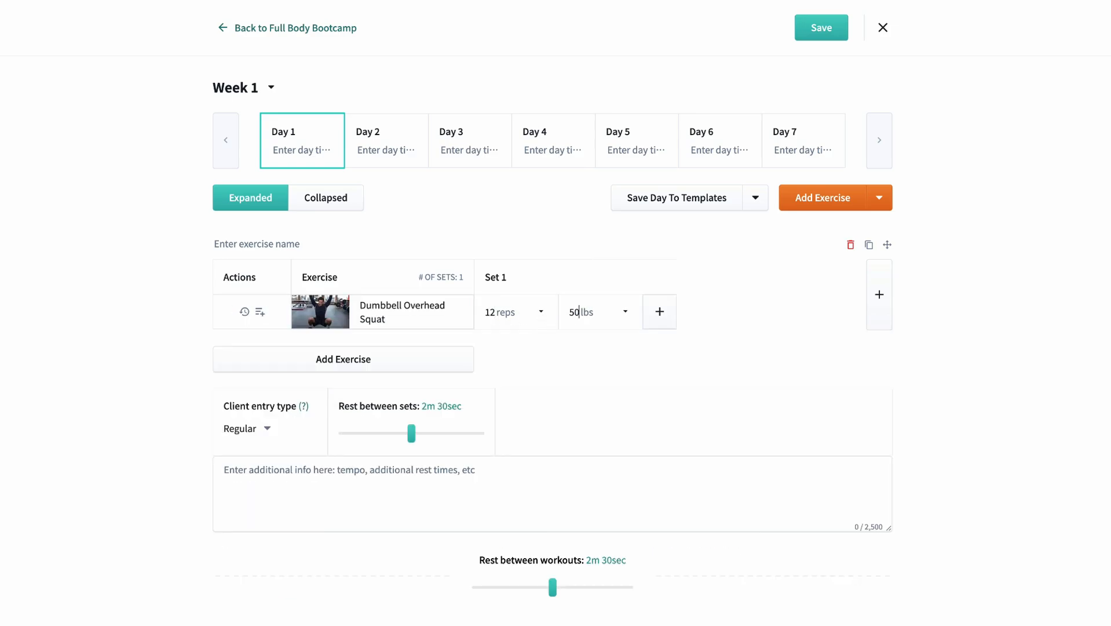
Step: Add RPE and tempo measurement fields alongside the squat's reps and lbs
{"action": "left_click", "coordinate": [625, 312]}
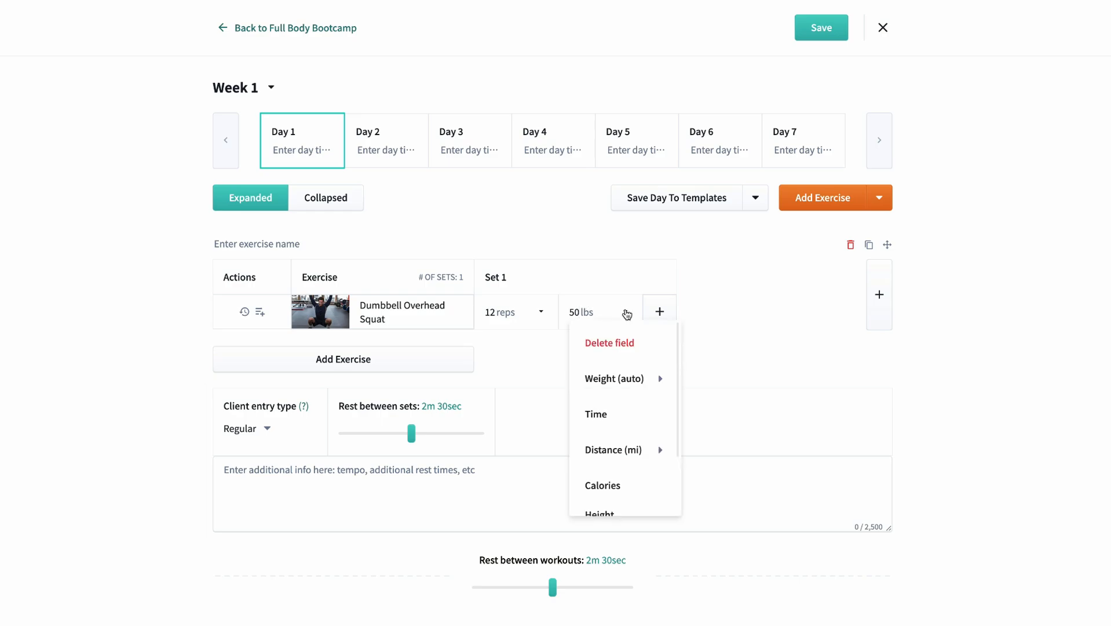
{"action": "left_click", "coordinate": [596, 413]}
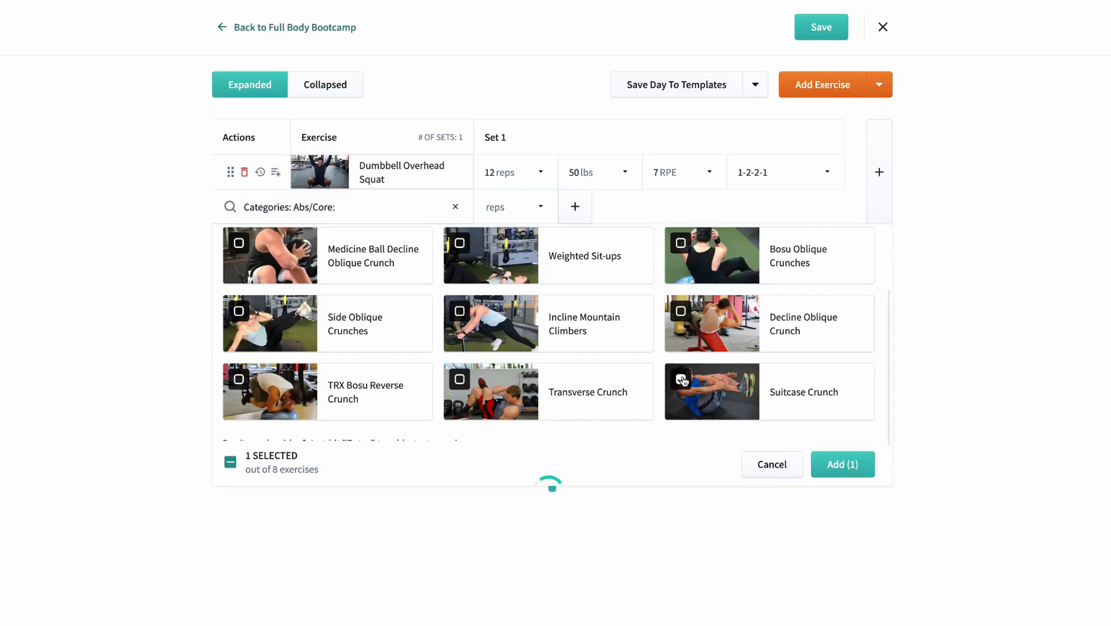
Step: Add Suitcase Crunch from the Abs/Core category to Day 1
{"action": "left_click", "coordinate": [680, 378]}
{"action": "type", "text": "plank t"}
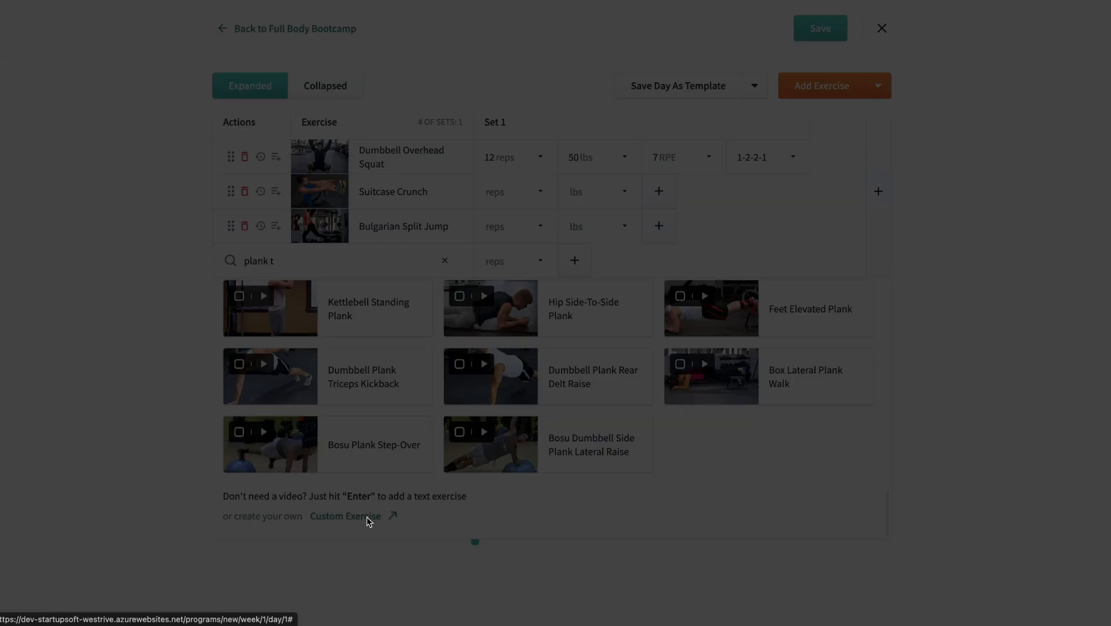
Step: Create custom Plank T's exercise with note 'Keep your core flexed and back straight' and save it
{"action": "left_click", "coordinate": [346, 515]}
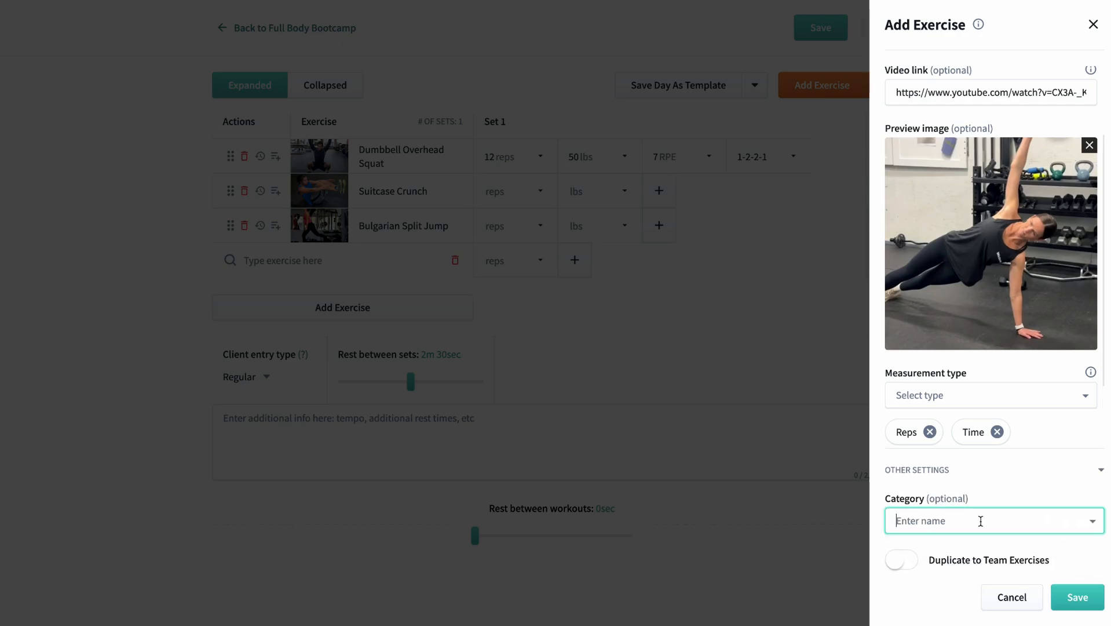
{"action": "type", "text": "Keep your"}
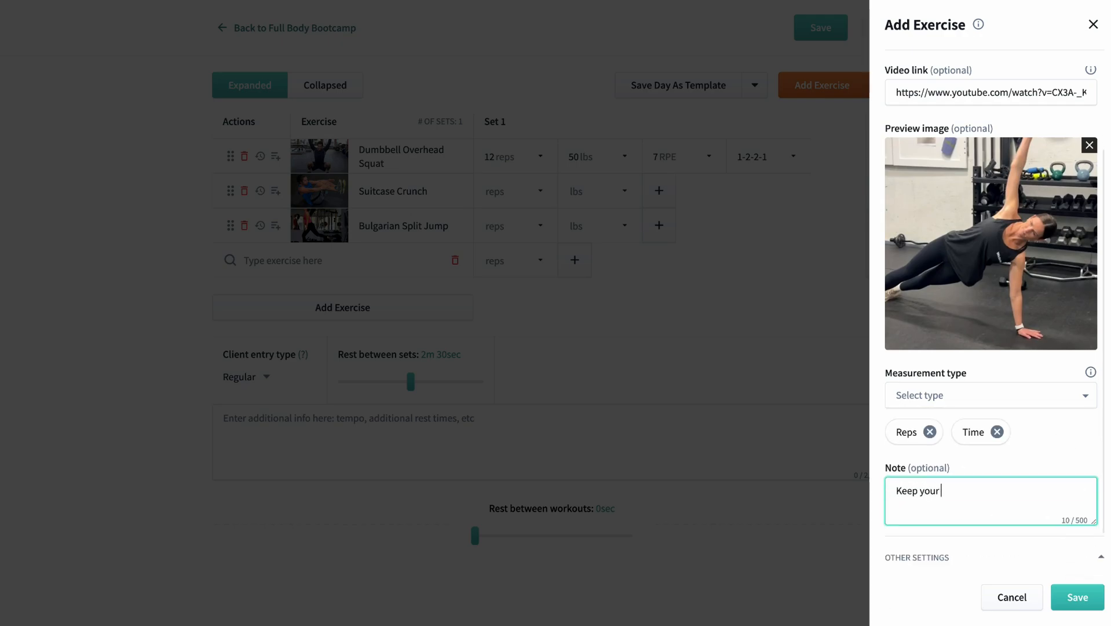
{"action": "type", "text": "core flexed and back str"}
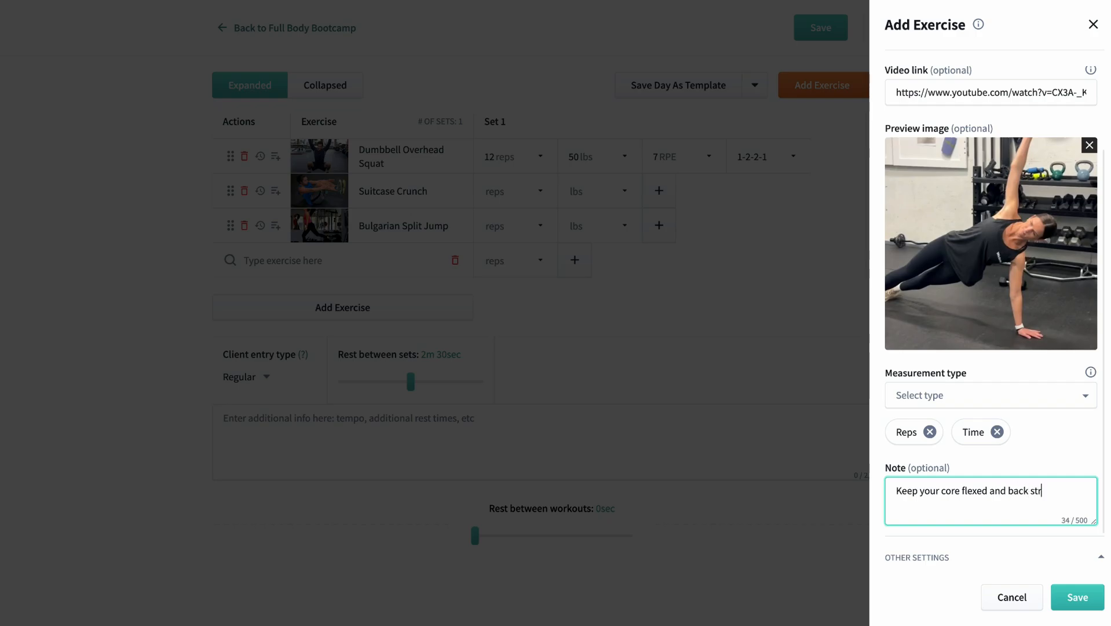
{"action": "left_click", "coordinate": [1076, 596]}
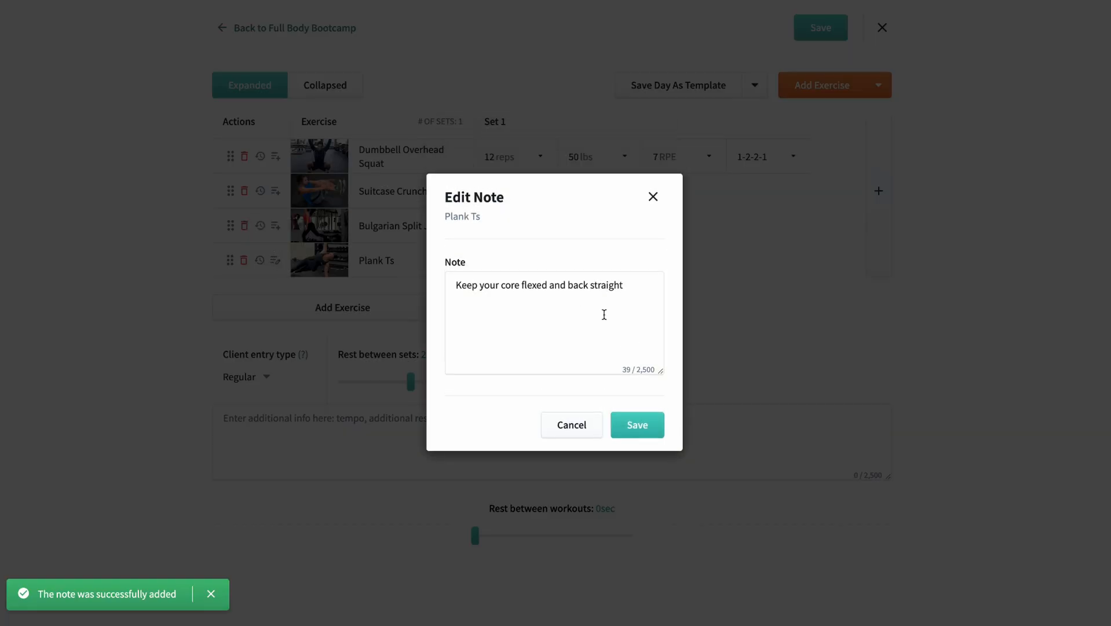
{"action": "left_click", "coordinate": [635, 424]}
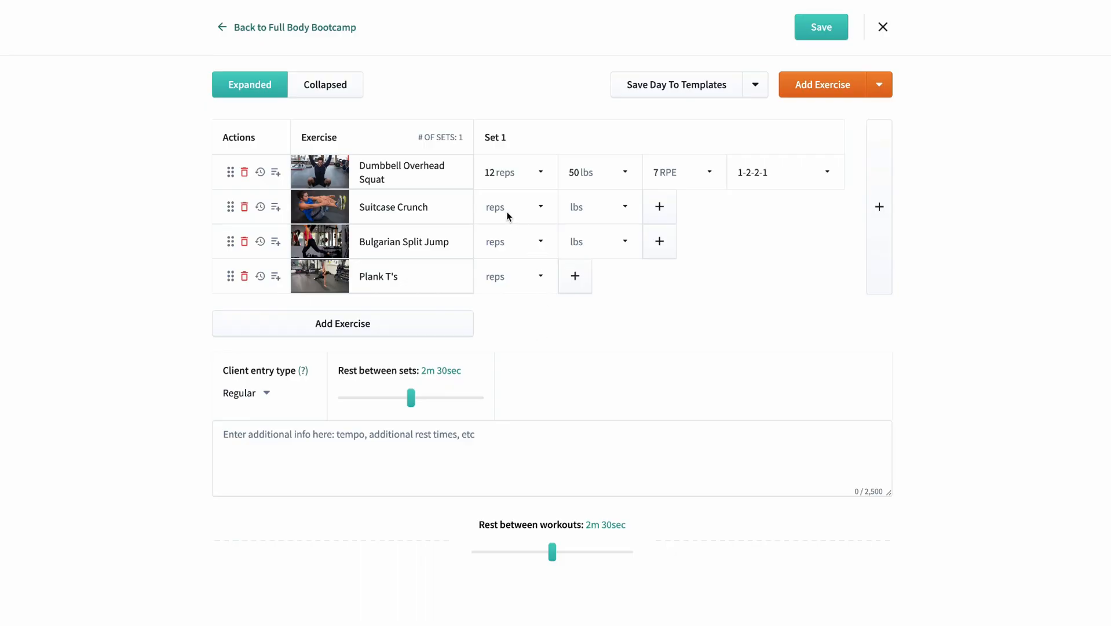
Step: Set the split jump to 30 seconds and give Dumbbell Overhead Squat a 'Keep your feet...' coaching note
{"action": "type", "text": "30"}
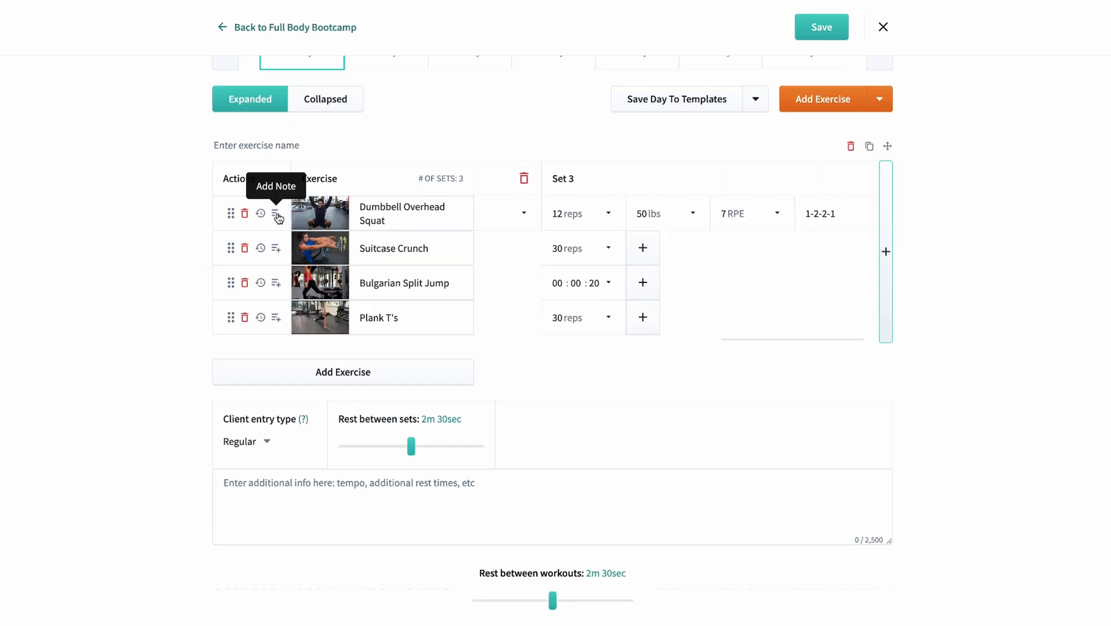
{"action": "type", "text": "Keep your co"}
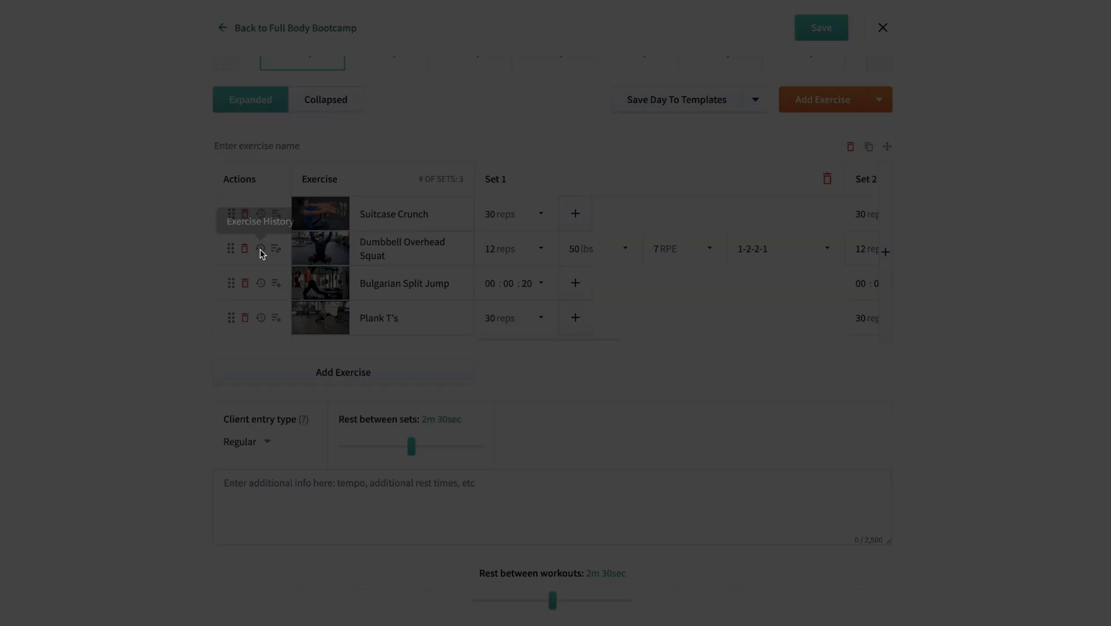
{"action": "left_click", "coordinate": [260, 248]}
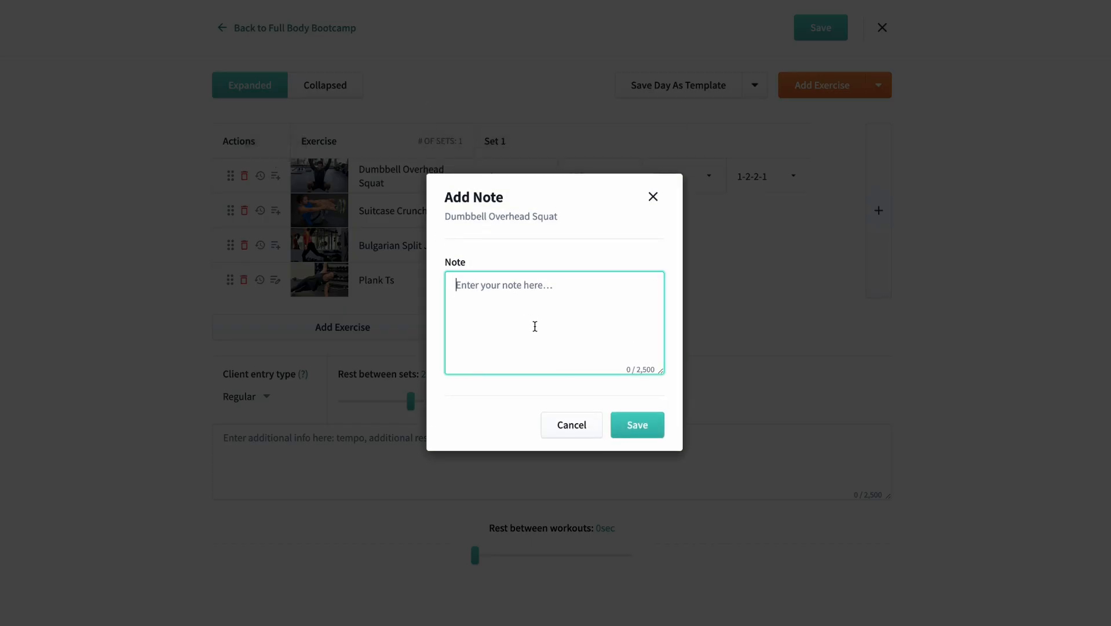
{"action": "type", "text": "Keep your feet a"}
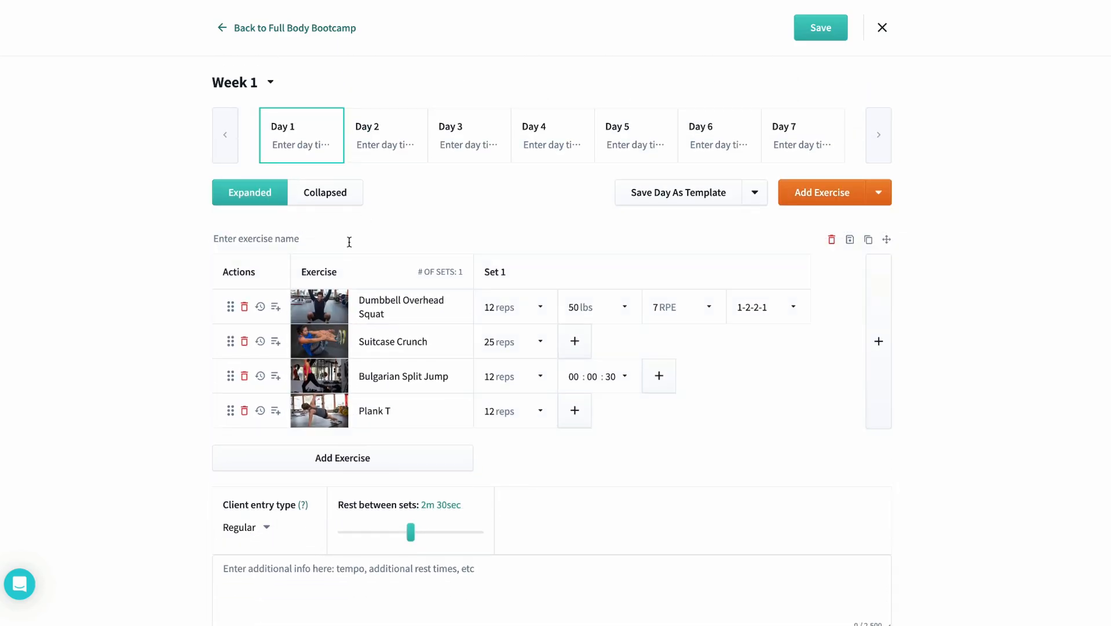
Step: Name the group 'Legs & Core Circuit', save it, and add it from Saved Circuits
{"action": "type", "text": "Legs & Core Circuit"}
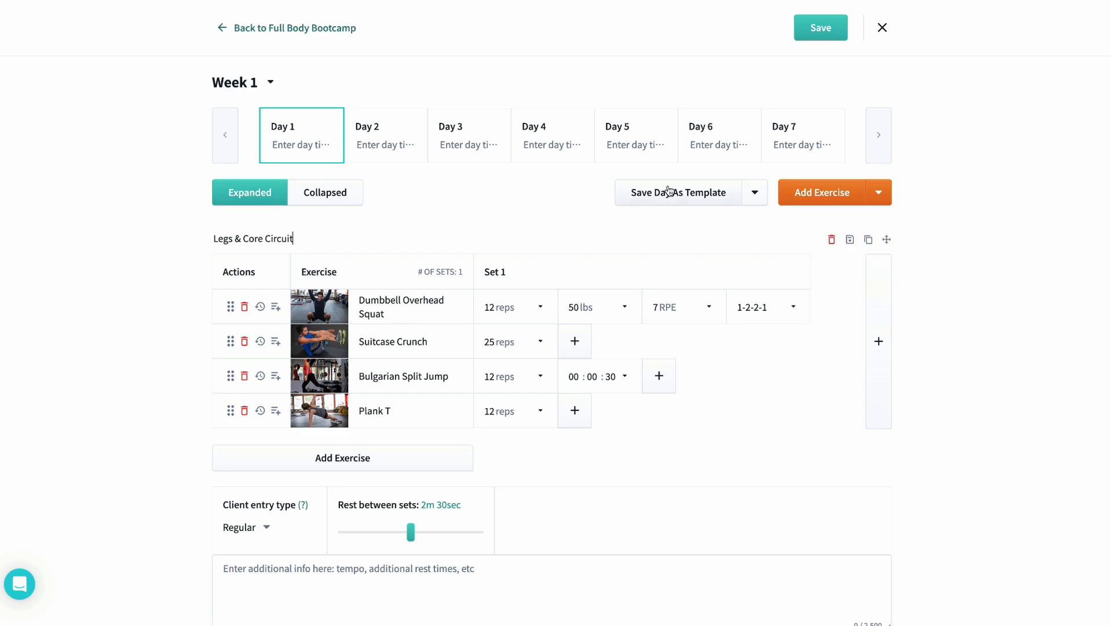
{"action": "left_click", "coordinate": [850, 239]}
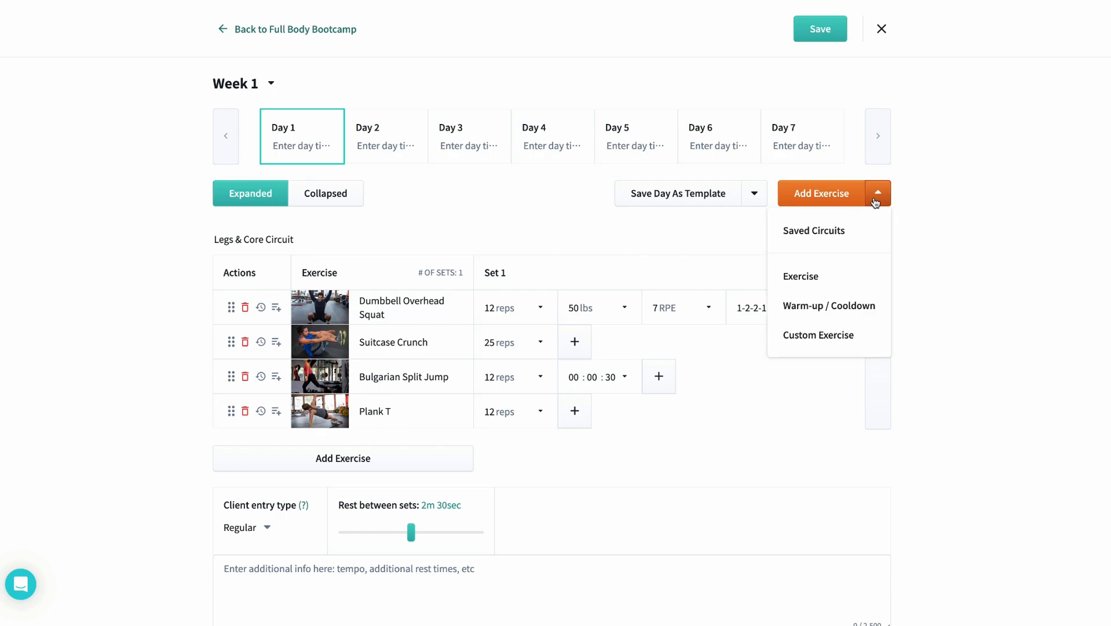
{"action": "left_click", "coordinate": [814, 231]}
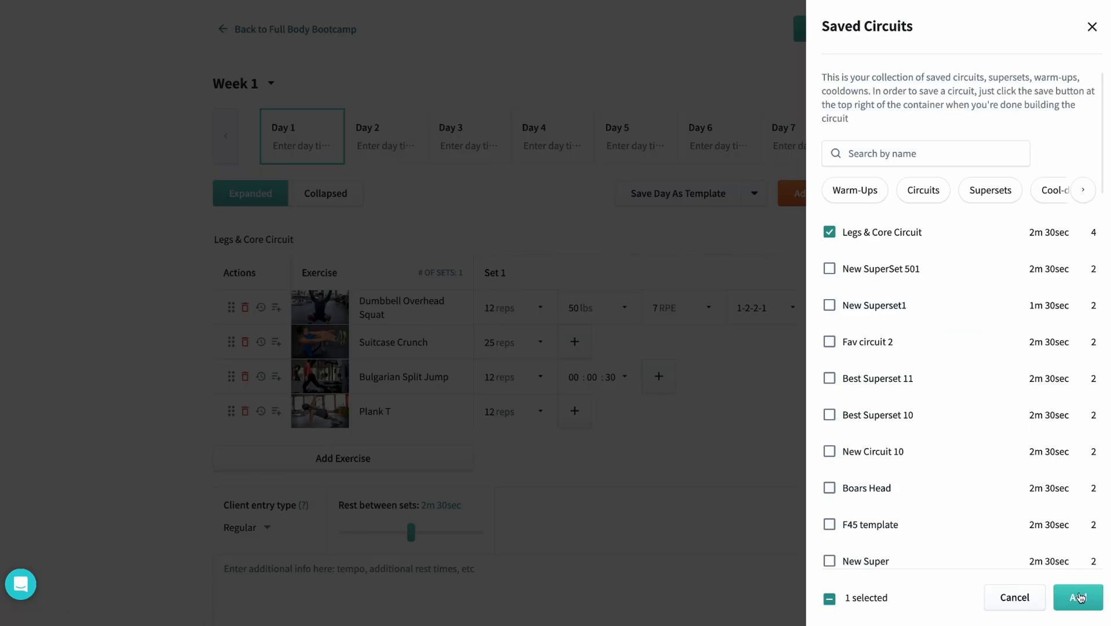
{"action": "left_click", "coordinate": [1078, 597]}
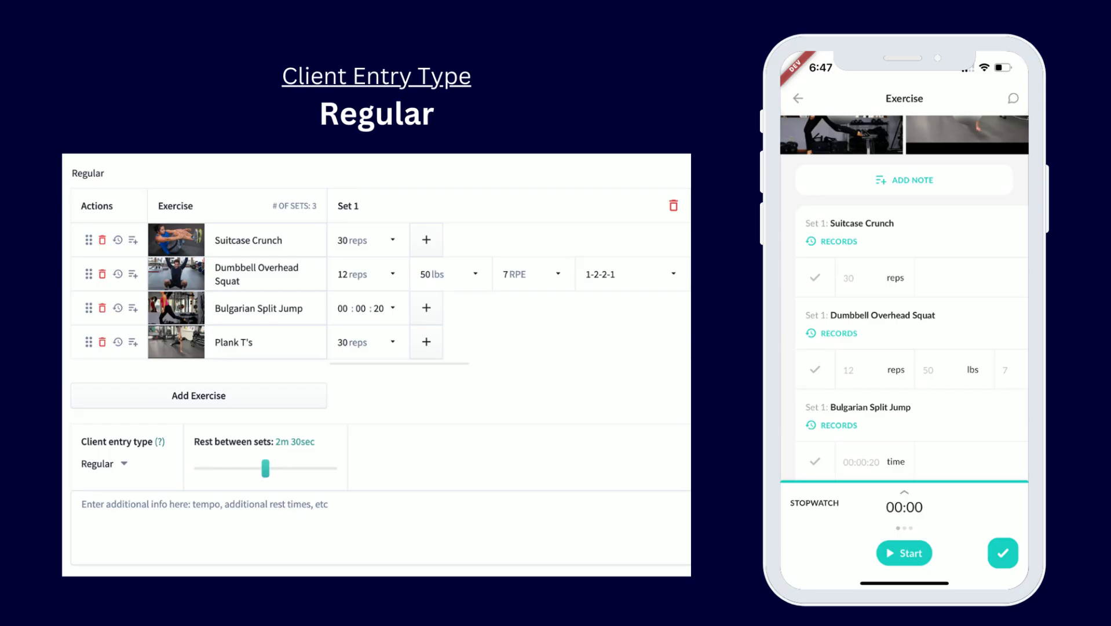
{"action": "left_click", "coordinate": [104, 462]}
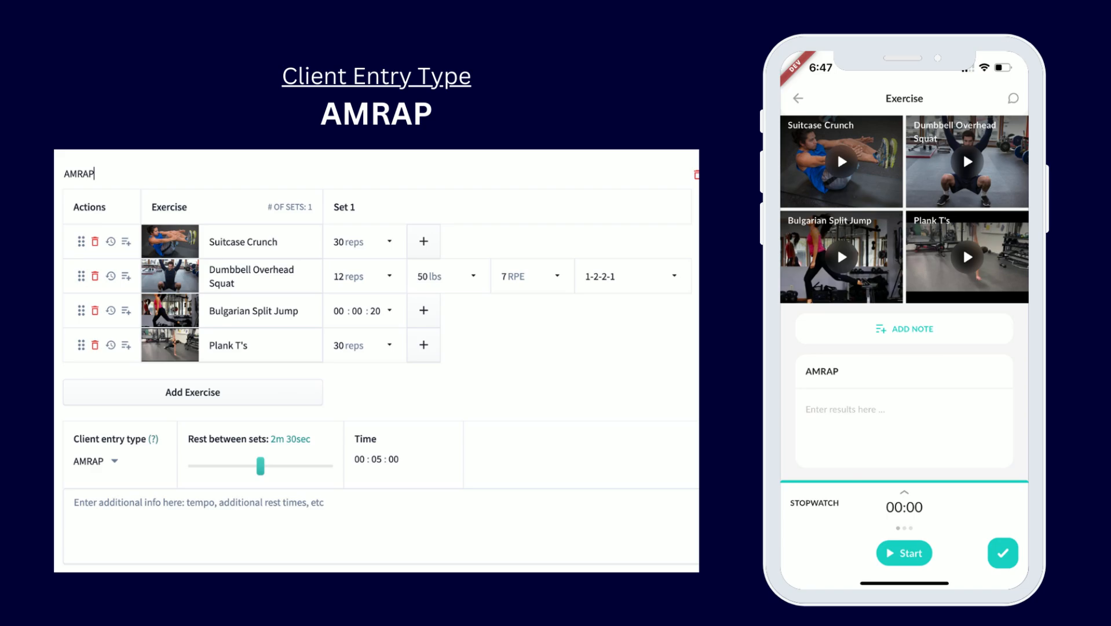
{"action": "left_click", "coordinate": [96, 460]}
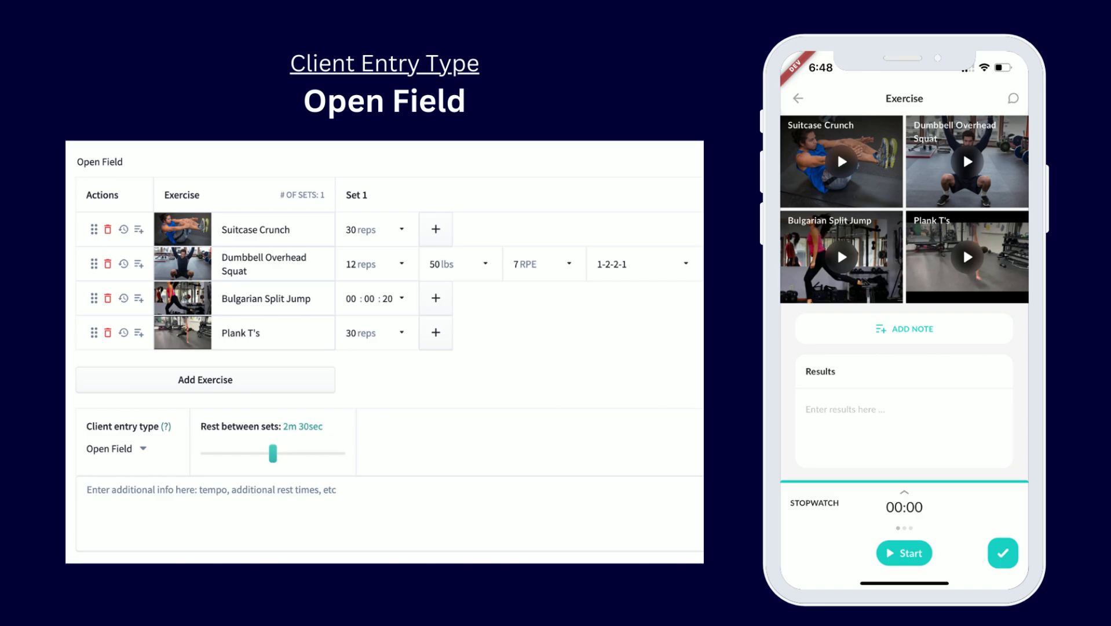
{"action": "left_click", "coordinate": [117, 448]}
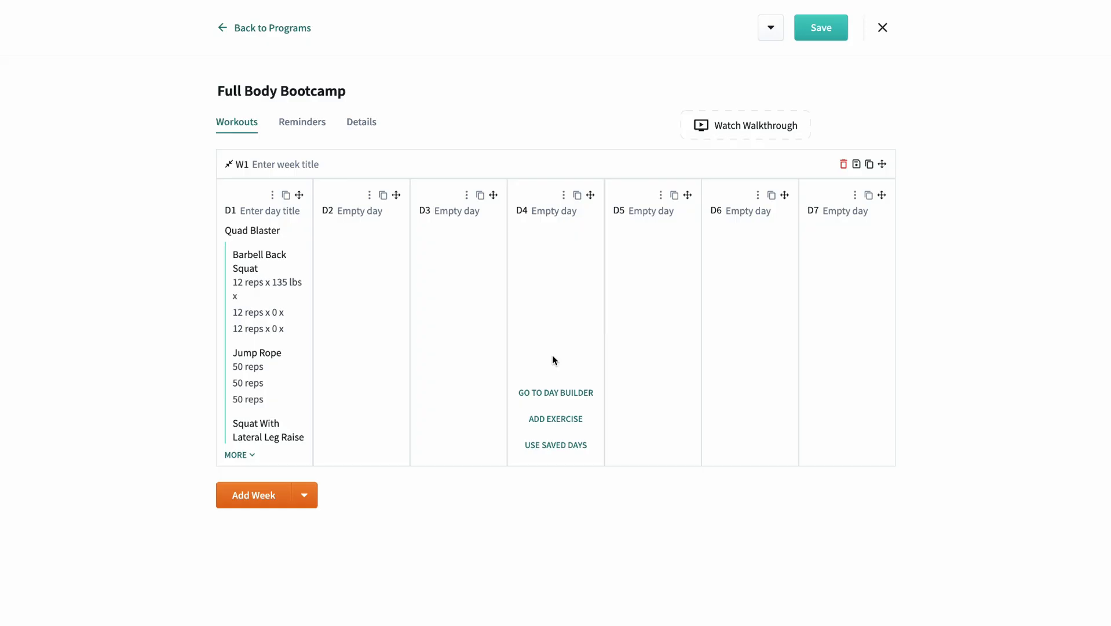
{"action": "mouse_move", "coordinate": [439, 321]}
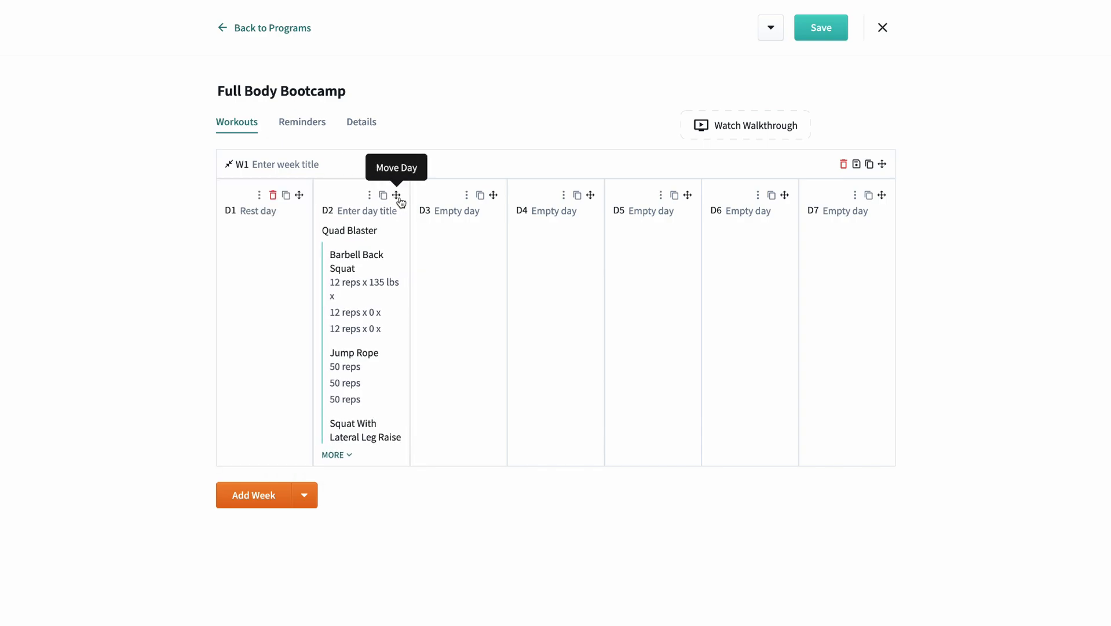
Step: Move the Quad Blaster workout from Day 1 to Day 2 of Week 1
{"action": "left_click_drag", "start_coordinate": [397, 196], "coordinate": [504, 203]}
{"action": "type", "text": "Full Body Week"}
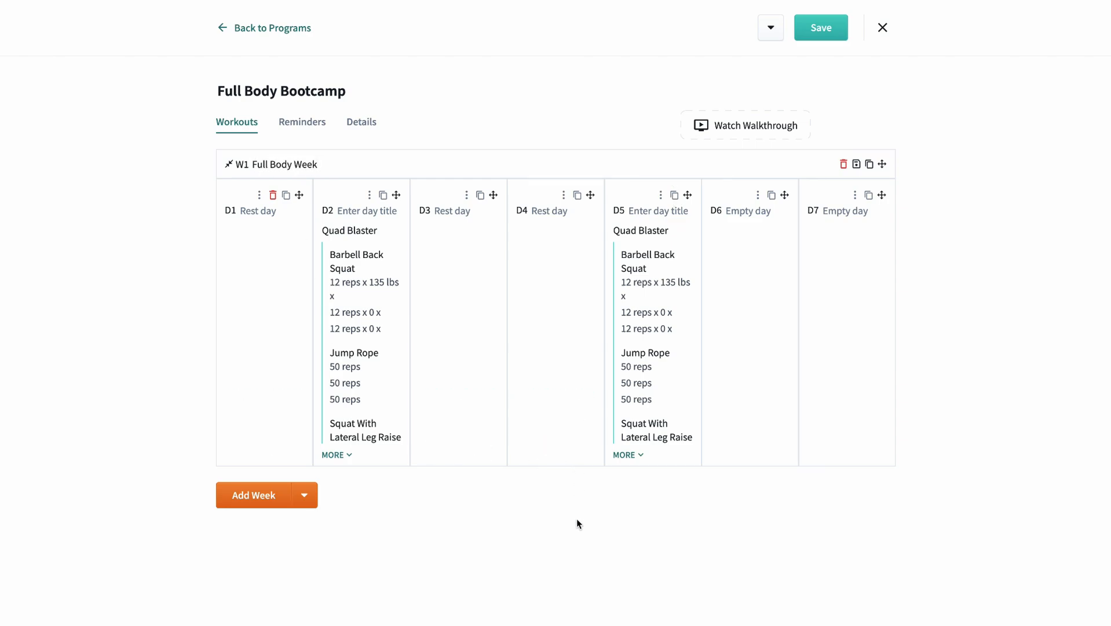
{"action": "mouse_move", "coordinate": [858, 163]}
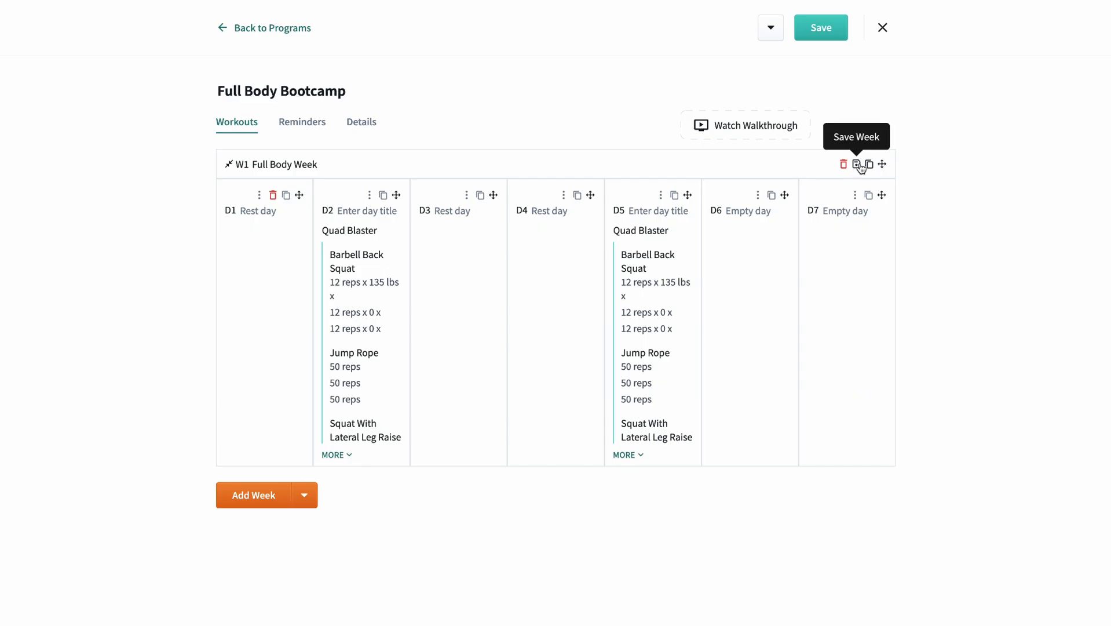
Step: Save Week 1 as the template 'Full Body Week - Part 1'
{"action": "left_click", "coordinate": [856, 164]}
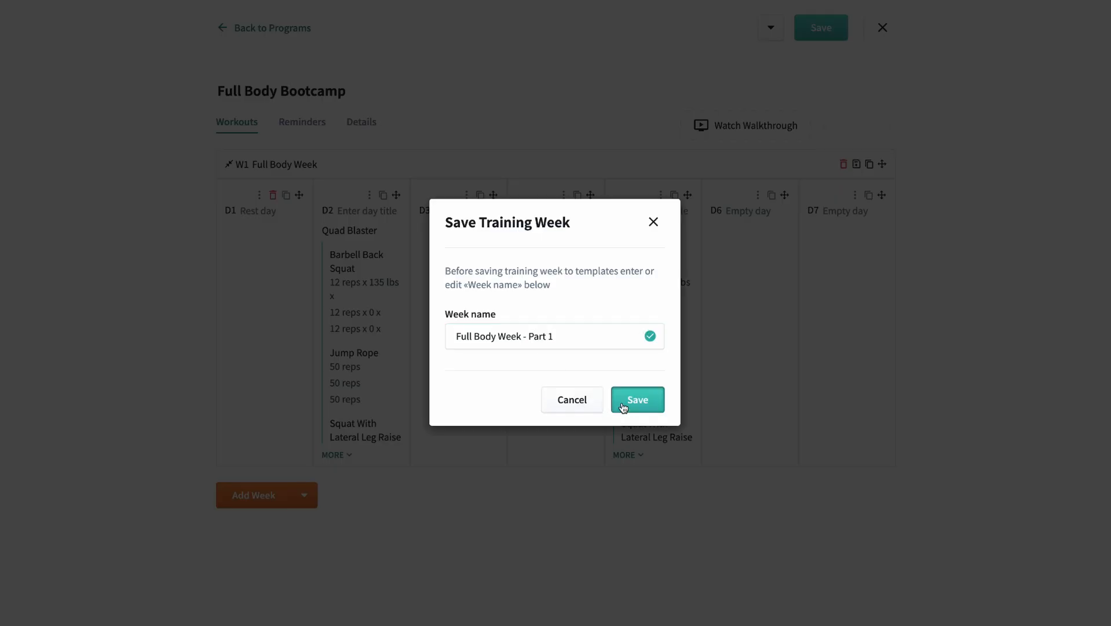
{"action": "left_click", "coordinate": [635, 399]}
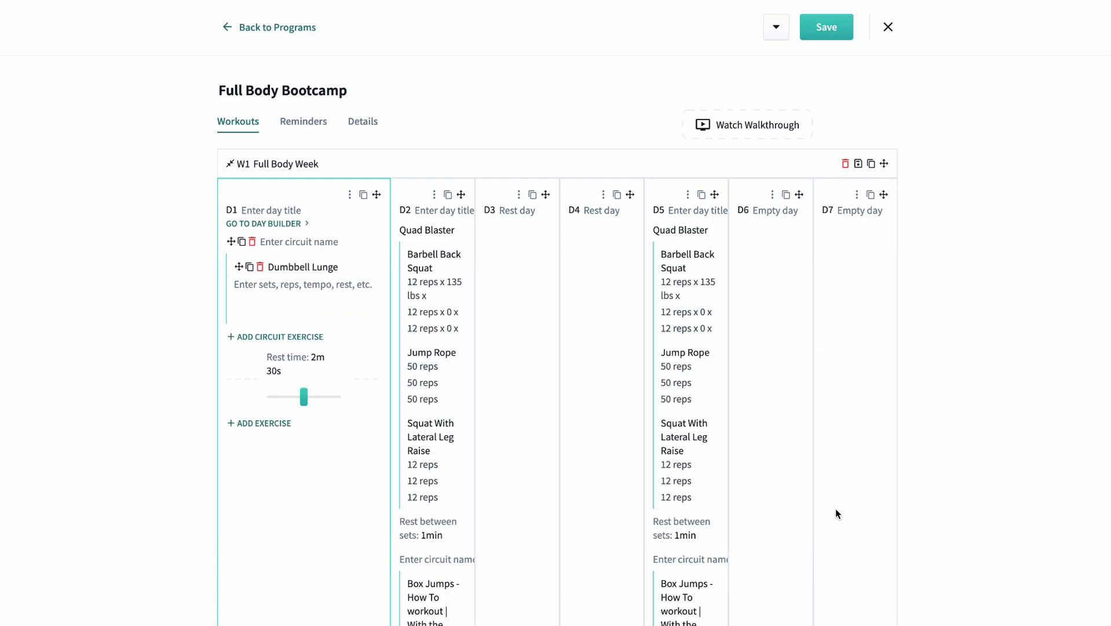
Step: Set Dumbbell Lunge to 3X10/leg and add Jump Squat at 3X15 to the circuit
{"action": "type", "text": "3X10/leg"}
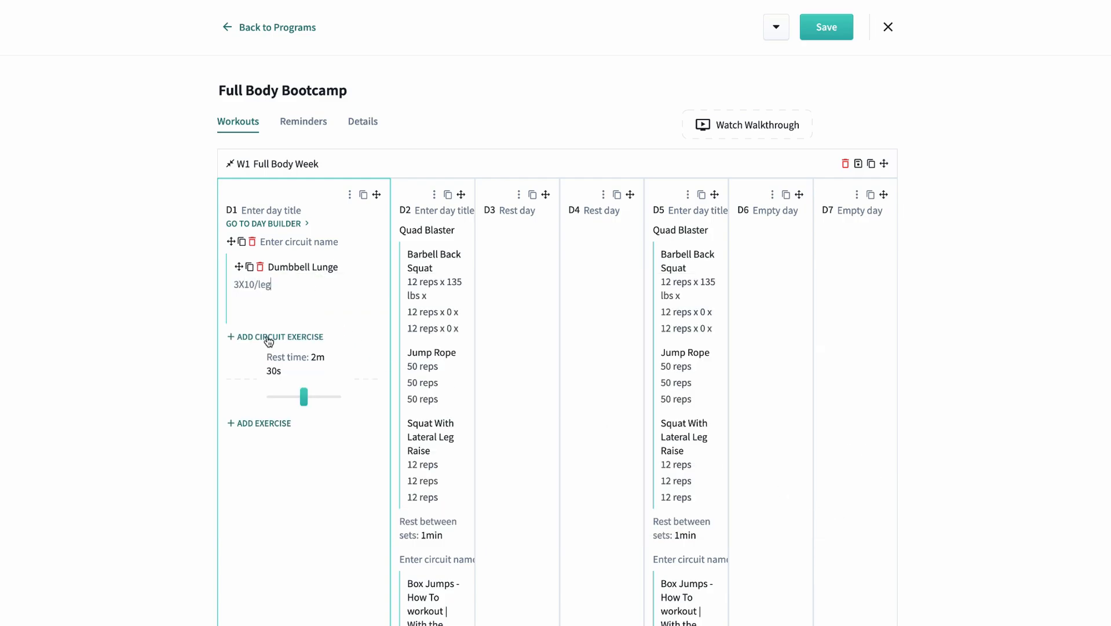
{"action": "left_click", "coordinate": [280, 337]}
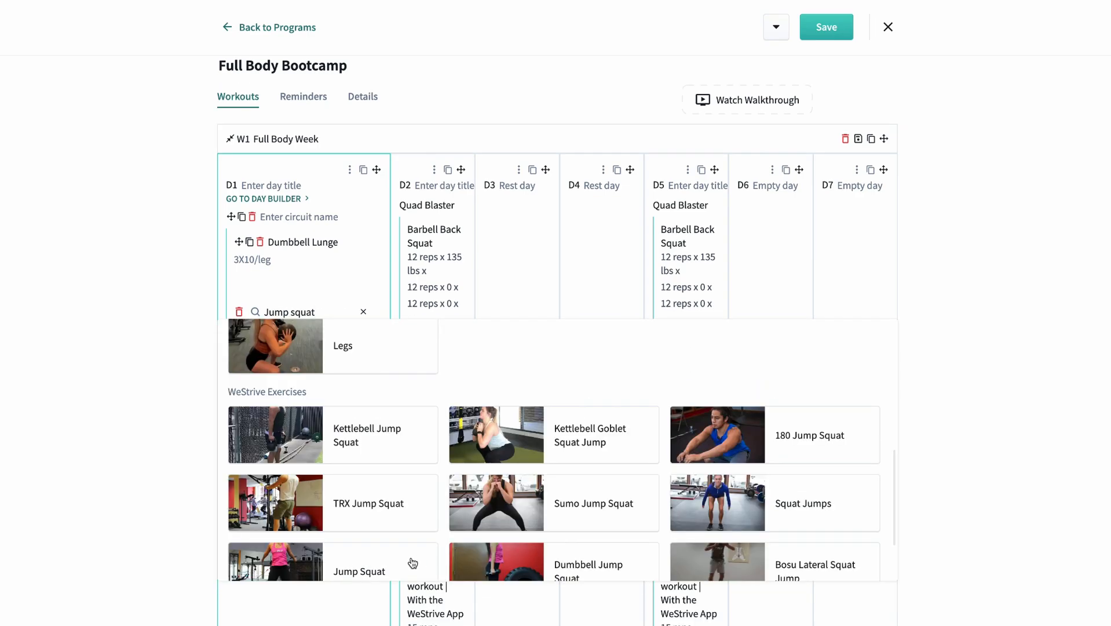
{"action": "left_click", "coordinate": [359, 571]}
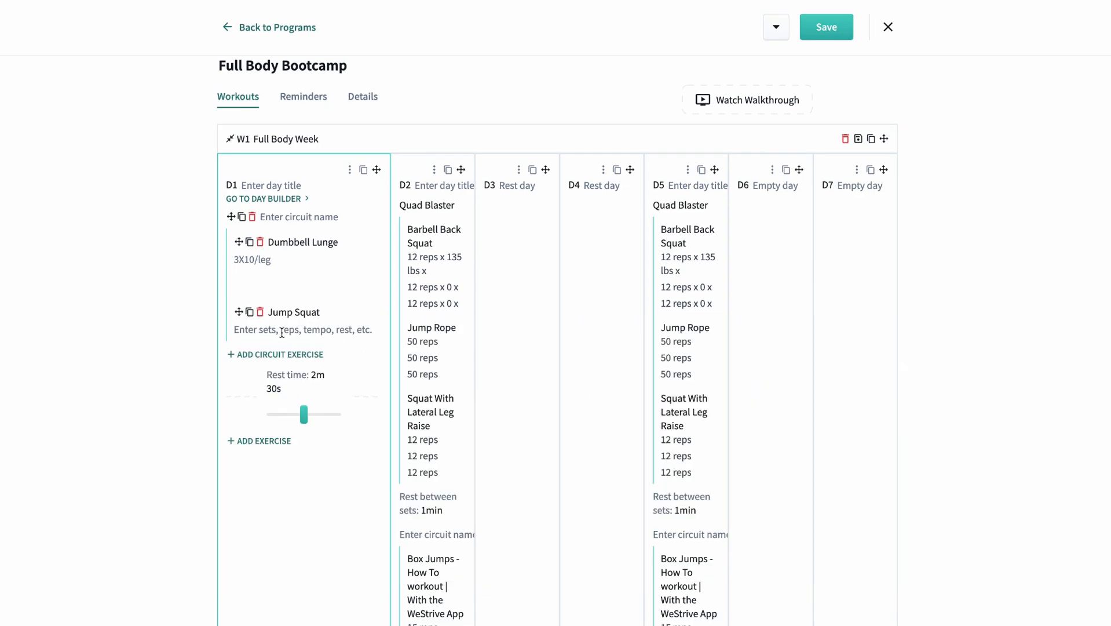
{"action": "type", "text": "3X15"}
{"action": "type", "text": "3X8"}
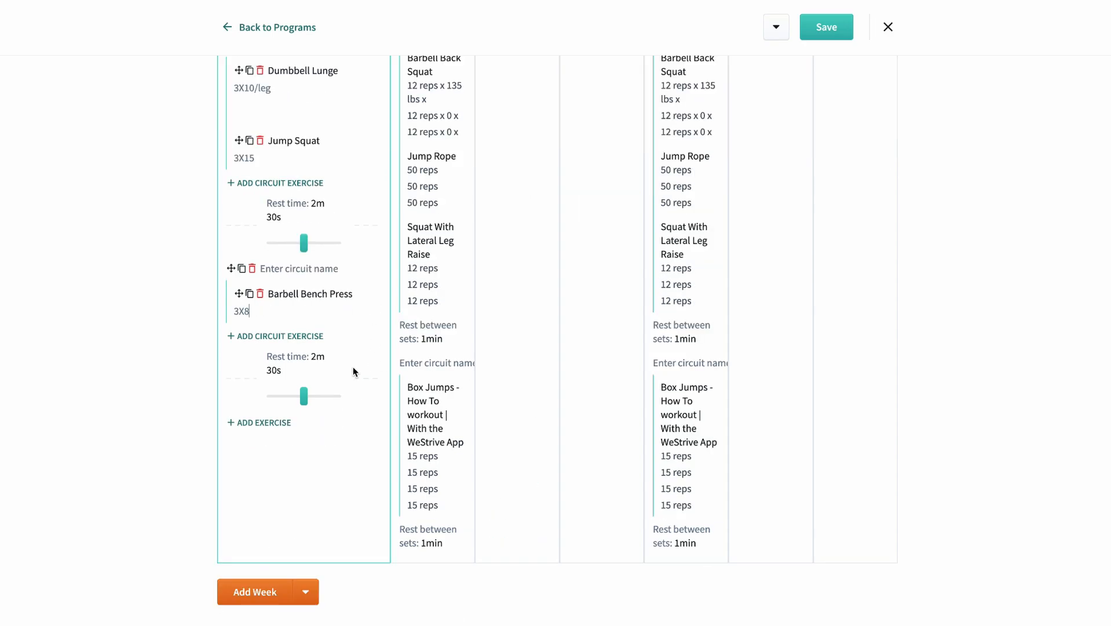
Step: Add a jog cooldown and name the day 'Full body Day'
{"action": "type", "text": "jog"}
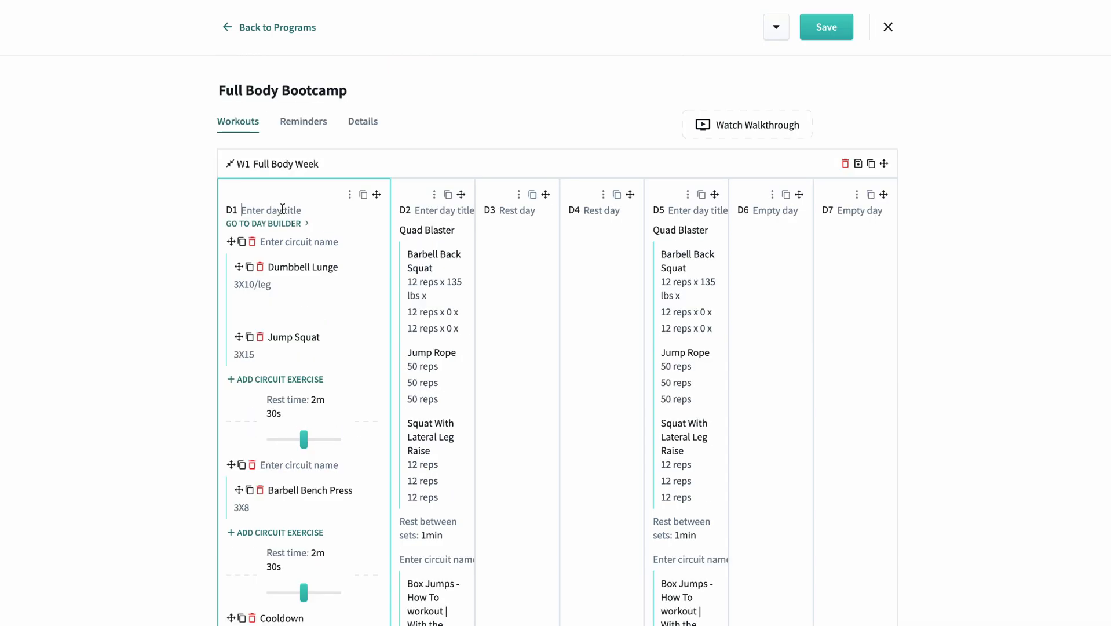
{"action": "type", "text": "Full body Day"}
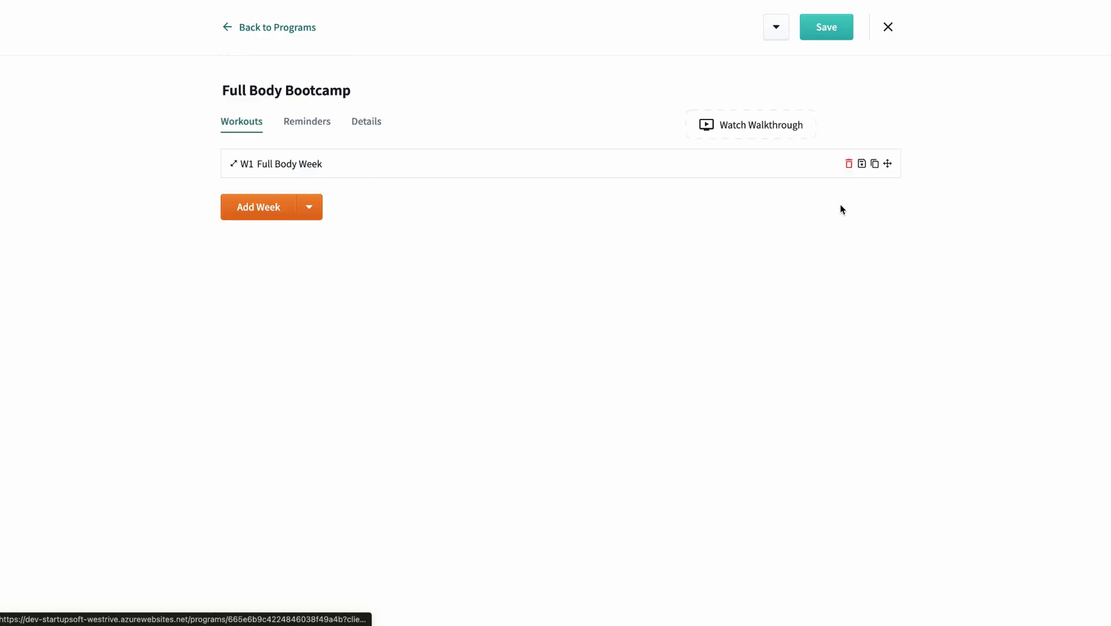
Step: Switch to the program's Reminders schedule for week 1
{"action": "left_click", "coordinate": [307, 121]}
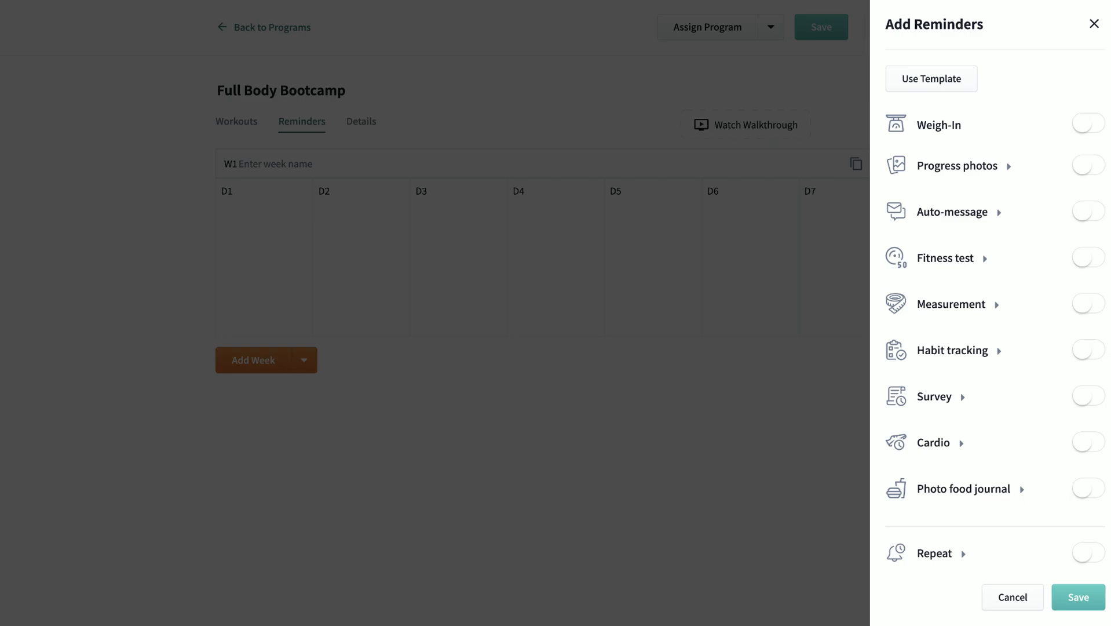
Step: Name week 1 'Full Body Week' and enable repeating weigh-in and survey reminders on a chosen weekday
{"action": "type", "text": "Full Body Week"}
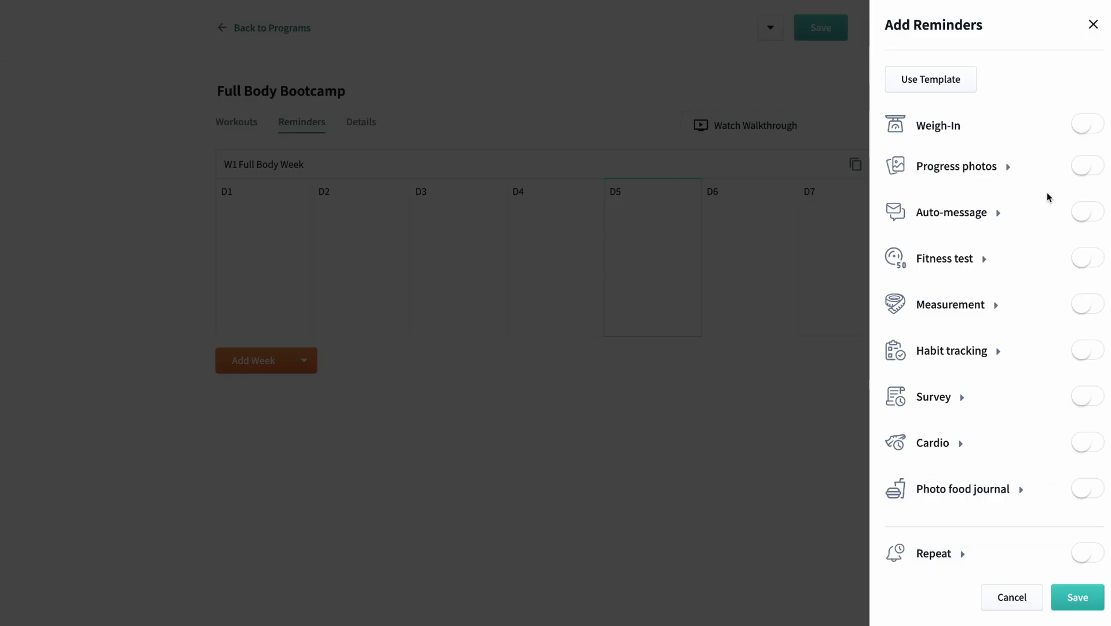
{"action": "left_click", "coordinate": [1080, 179]}
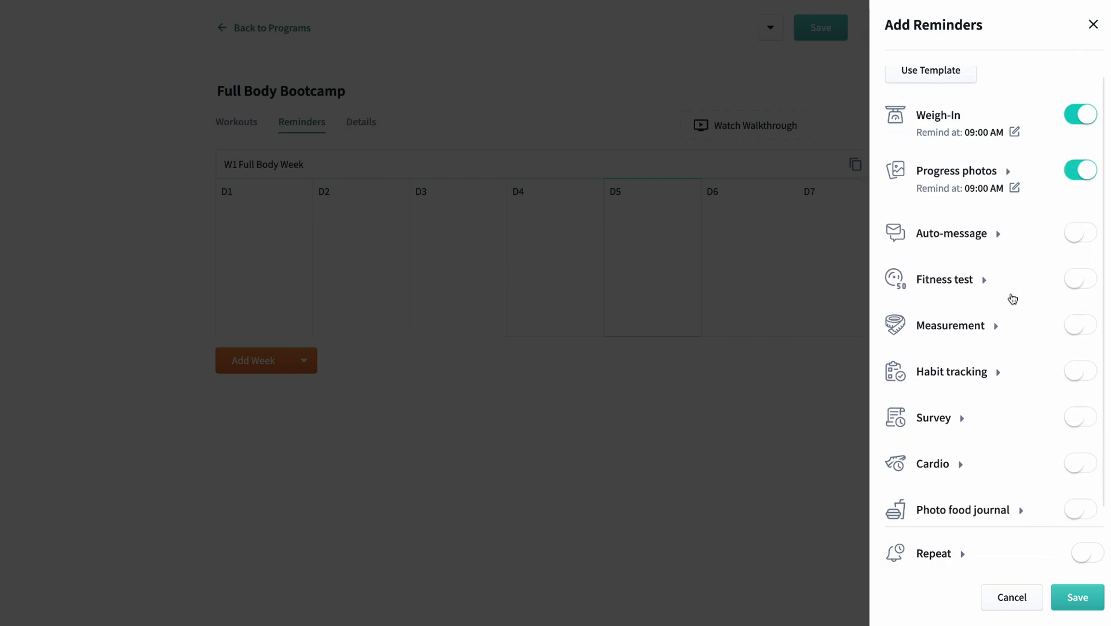
{"action": "left_click", "coordinate": [1080, 417]}
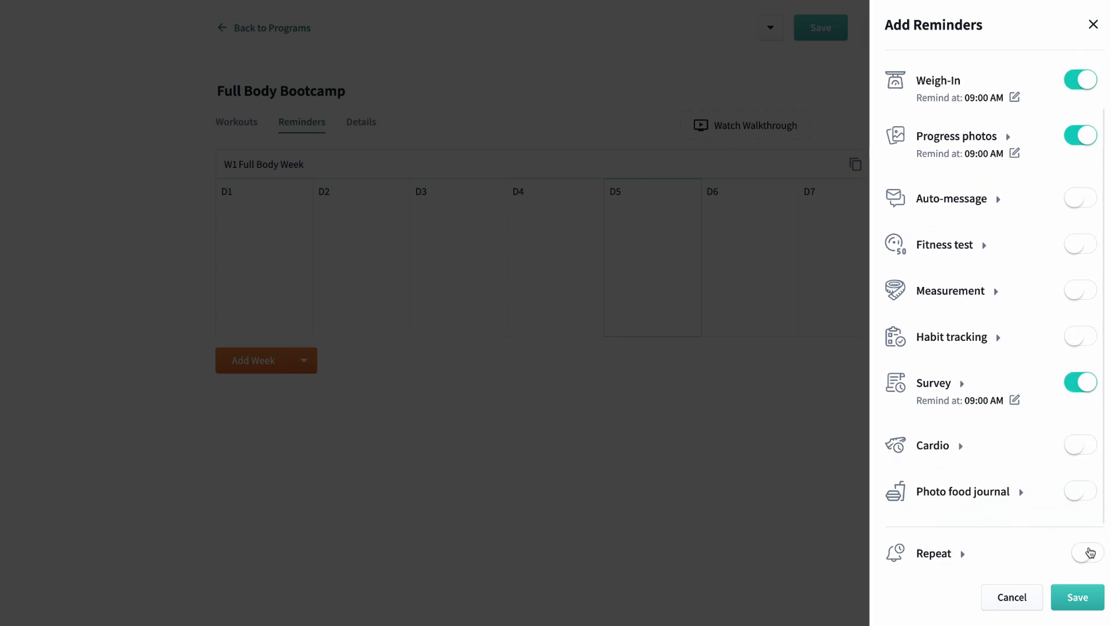
{"action": "left_click", "coordinate": [1079, 553]}
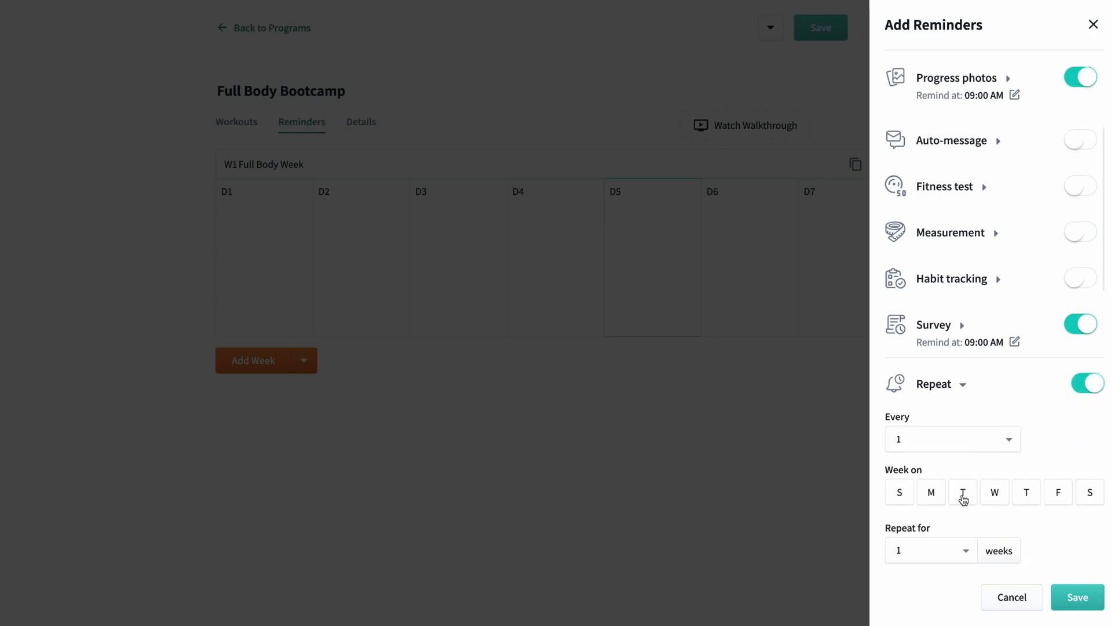
{"action": "left_click", "coordinate": [961, 492]}
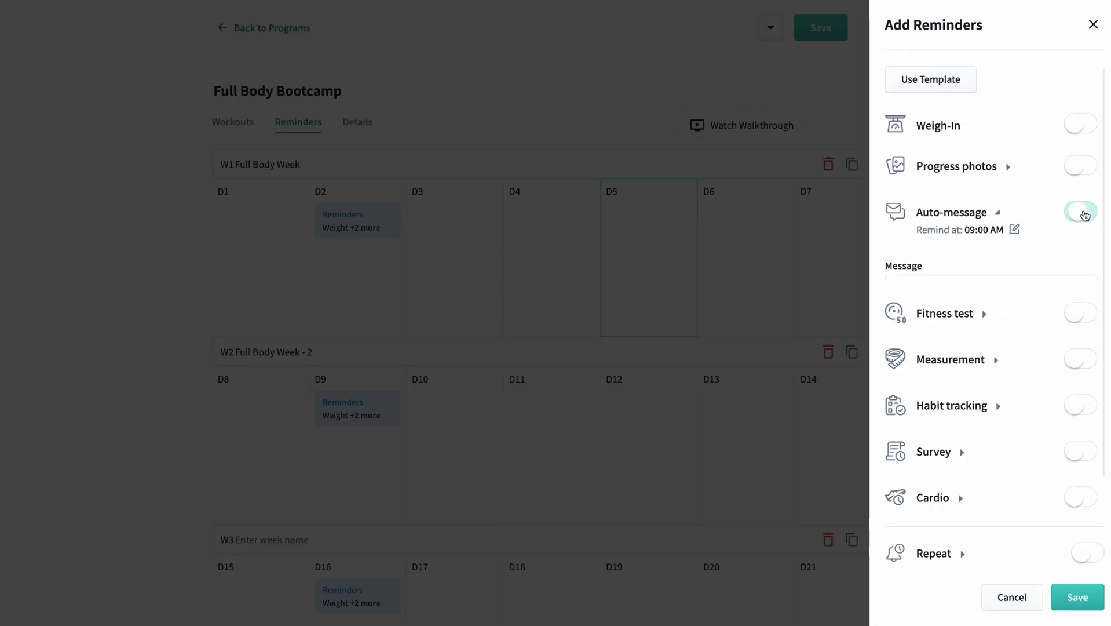
Step: Enable and save the auto-message reminder 'Have a great workout today!'
{"action": "left_click", "coordinate": [1079, 211]}
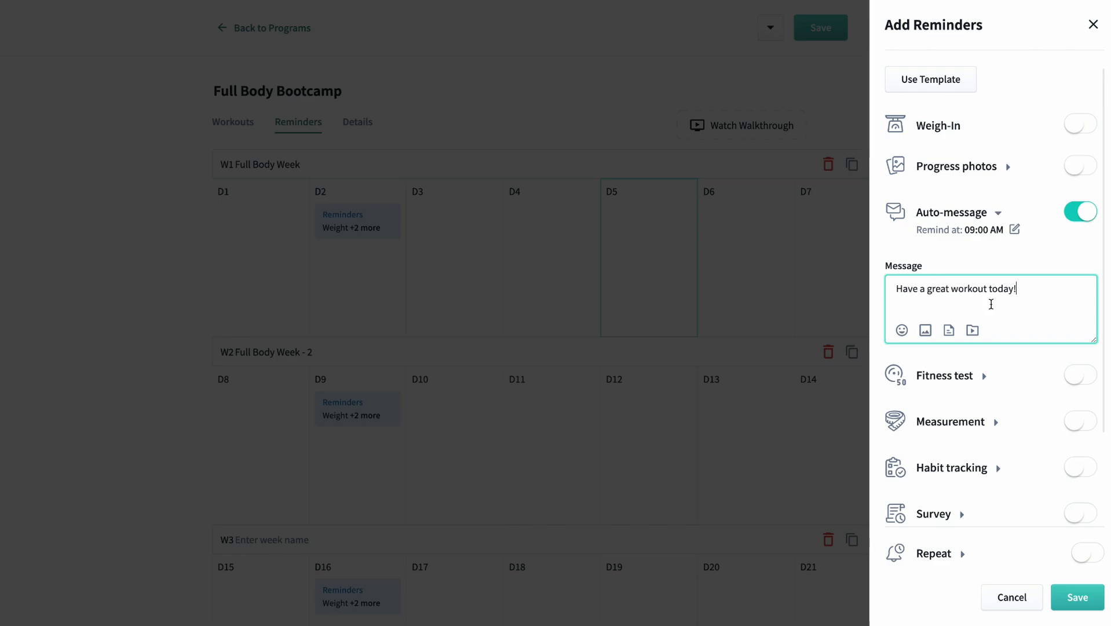
{"action": "left_click", "coordinate": [1086, 383]}
{"action": "type", "text": "3000"}
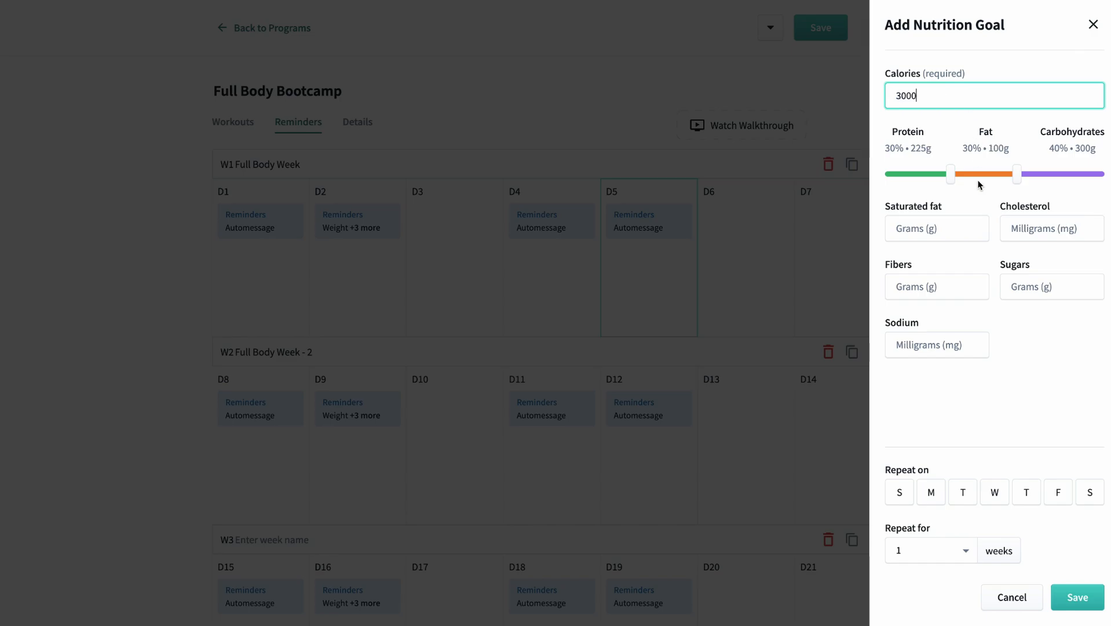
Step: Save a 3000-calorie goal at 39% protein, 28% fat, 33% carbs, Monday–Friday for 3 weeks
{"action": "left_click_drag", "start_coordinate": [950, 174], "coordinate": [970, 173]}
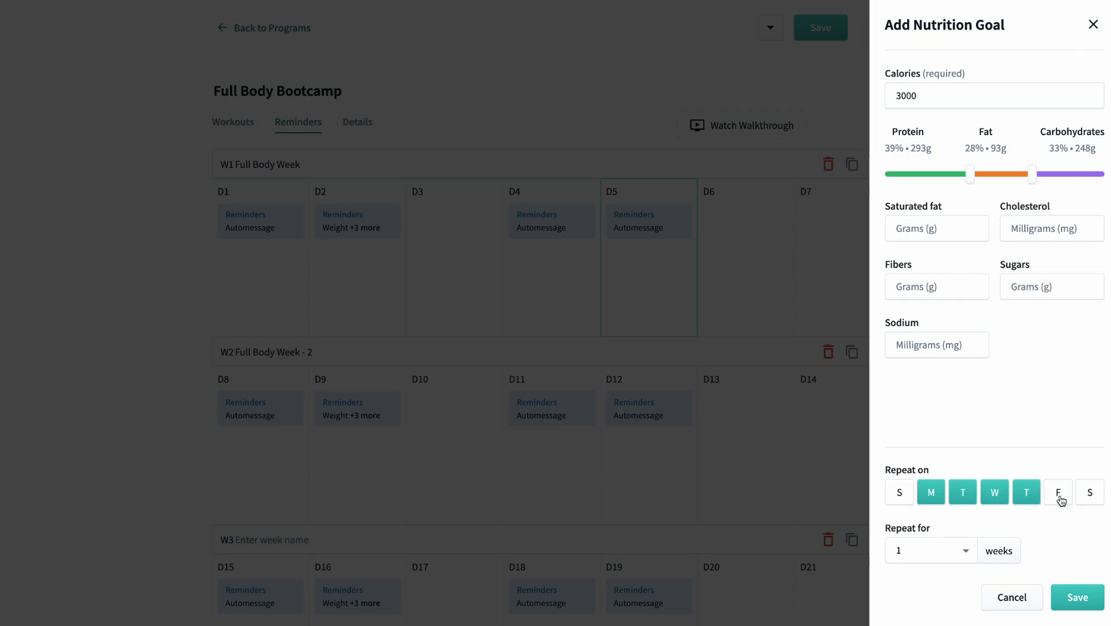
{"action": "left_click", "coordinate": [1057, 492]}
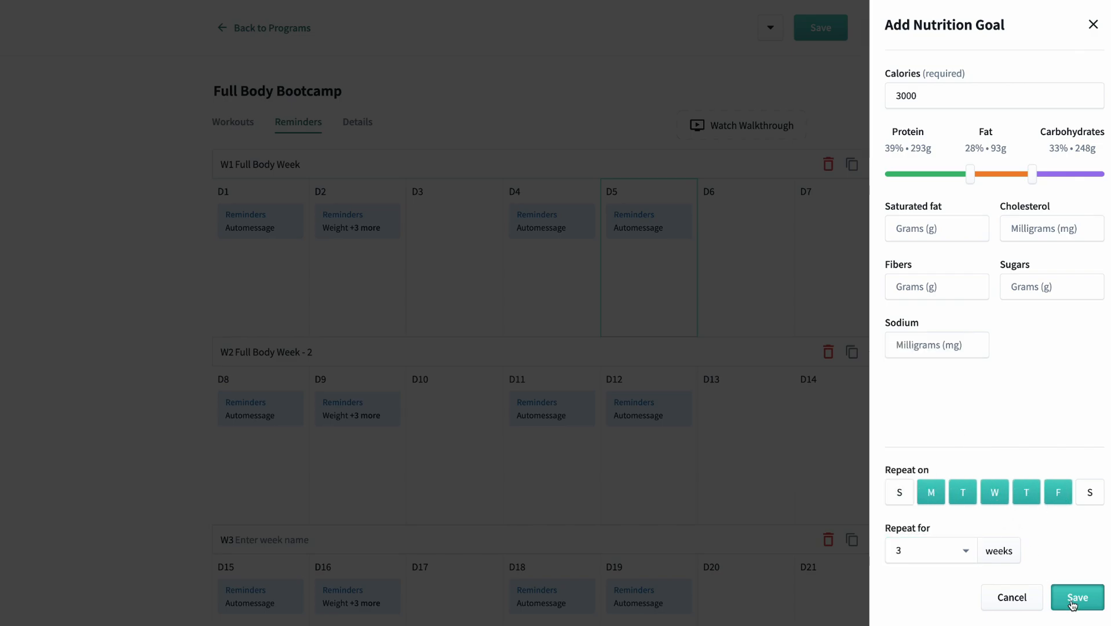
{"action": "left_click", "coordinate": [1076, 596]}
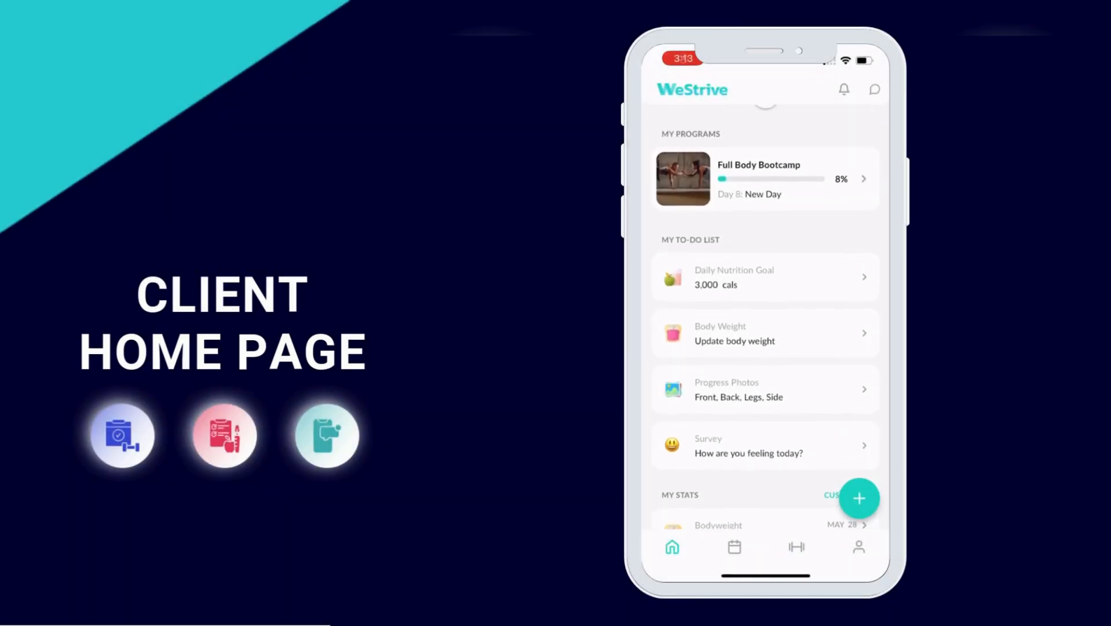
Step: Review the client home page listing Full Body Bootcamp and its to-do list
{"action": "left_click", "coordinate": [766, 276]}
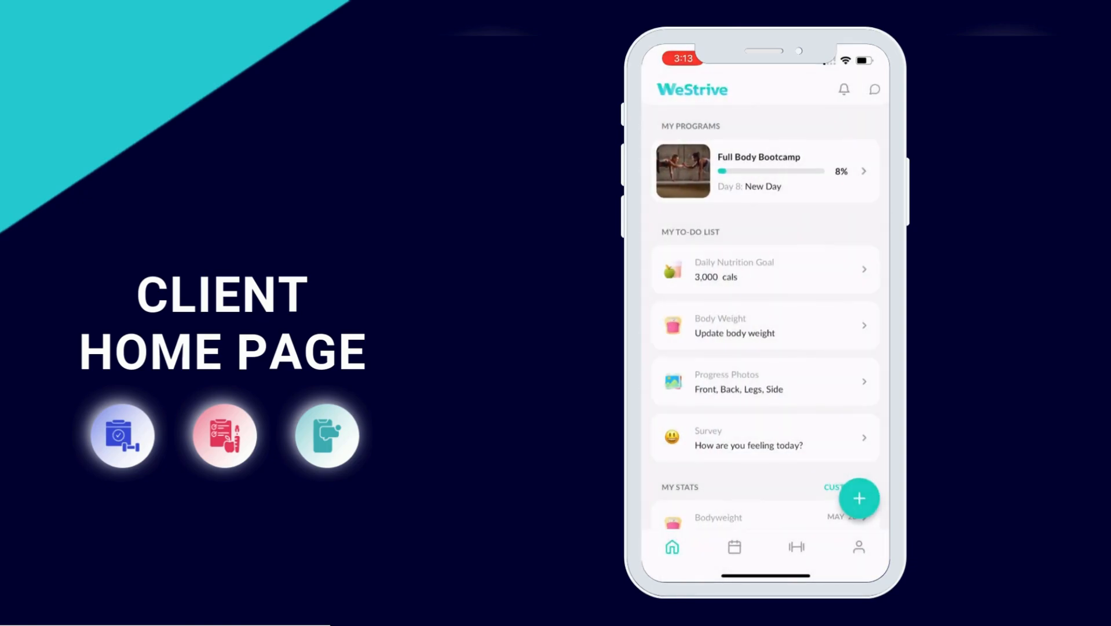
{"action": "left_click", "coordinate": [765, 437]}
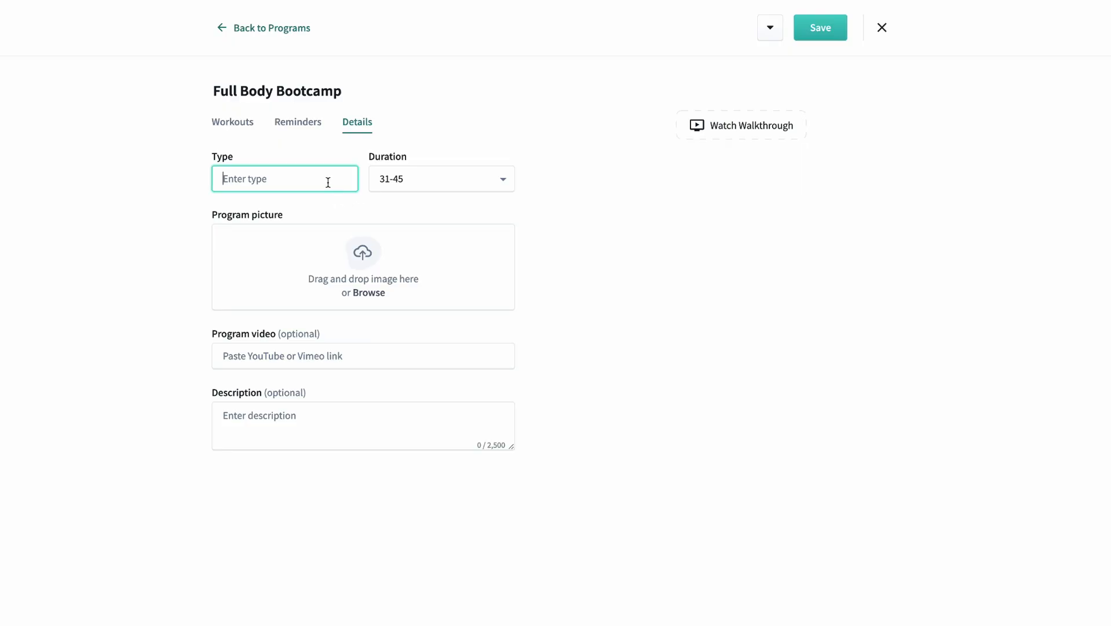
Step: Set program type Bodybuilding, duration 46-60 and a full-body description, returning to Workouts
{"action": "type", "text": "Bodybuilding"}
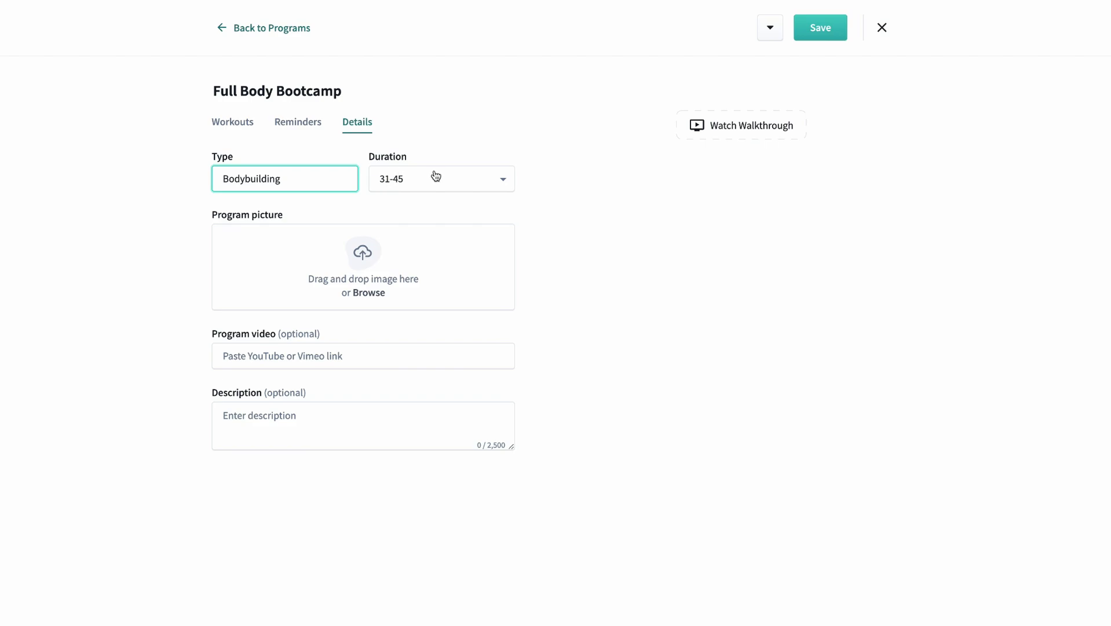
{"action": "left_click", "coordinate": [441, 178]}
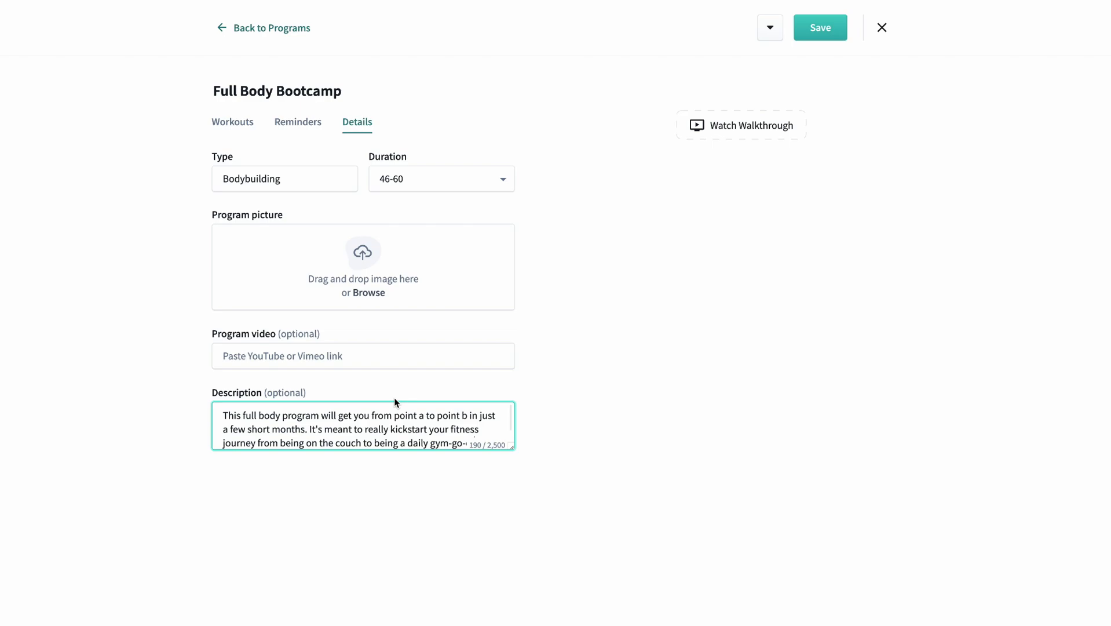
{"action": "left_click", "coordinate": [559, 343]}
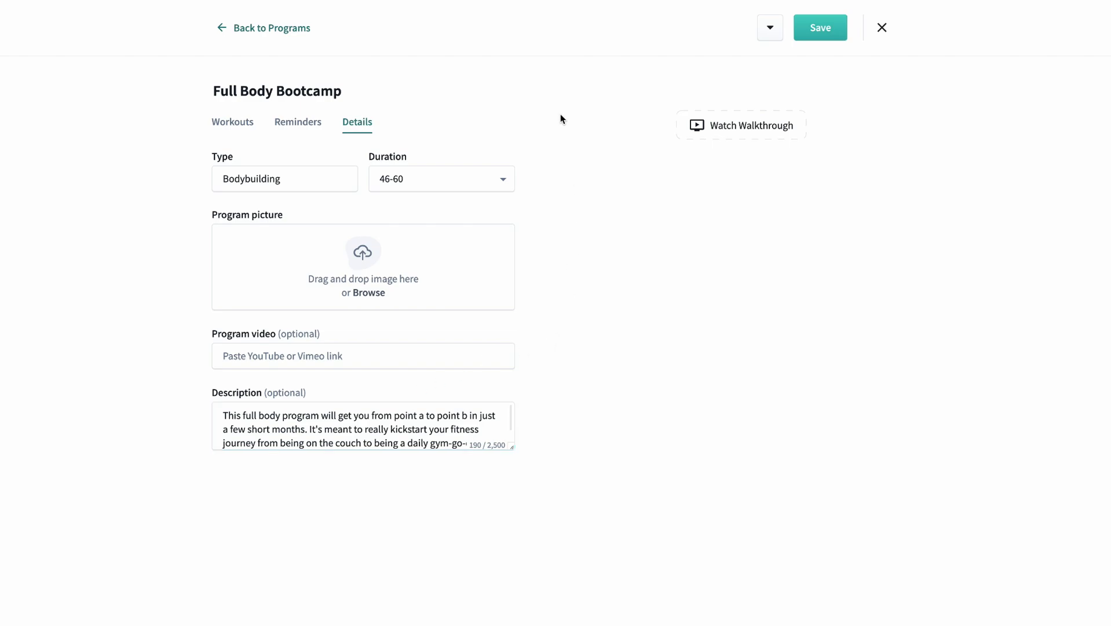
{"action": "left_click", "coordinate": [232, 121]}
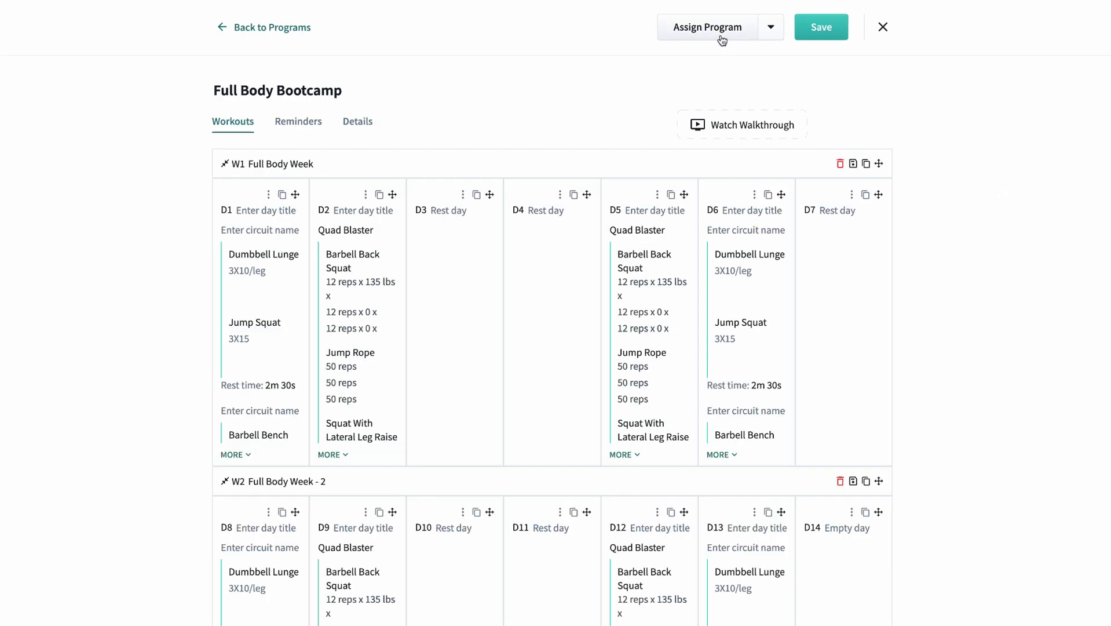
Step: Assign Full Body Bootcamp to client 'nick' starting 06/09/2024
{"action": "left_click", "coordinate": [707, 27]}
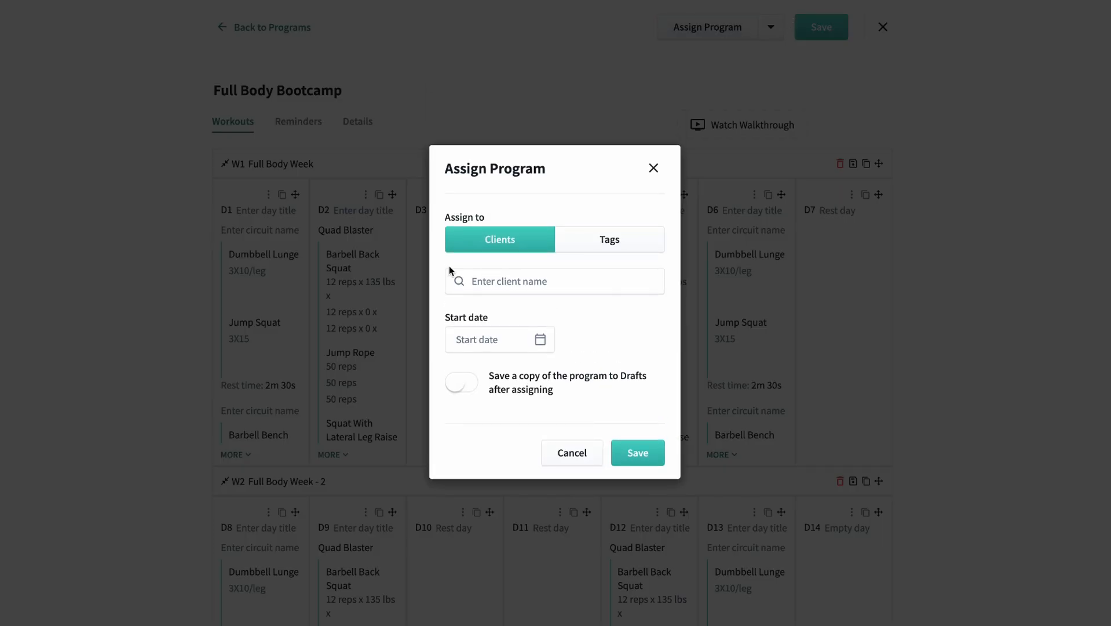
{"action": "type", "text": "nick"}
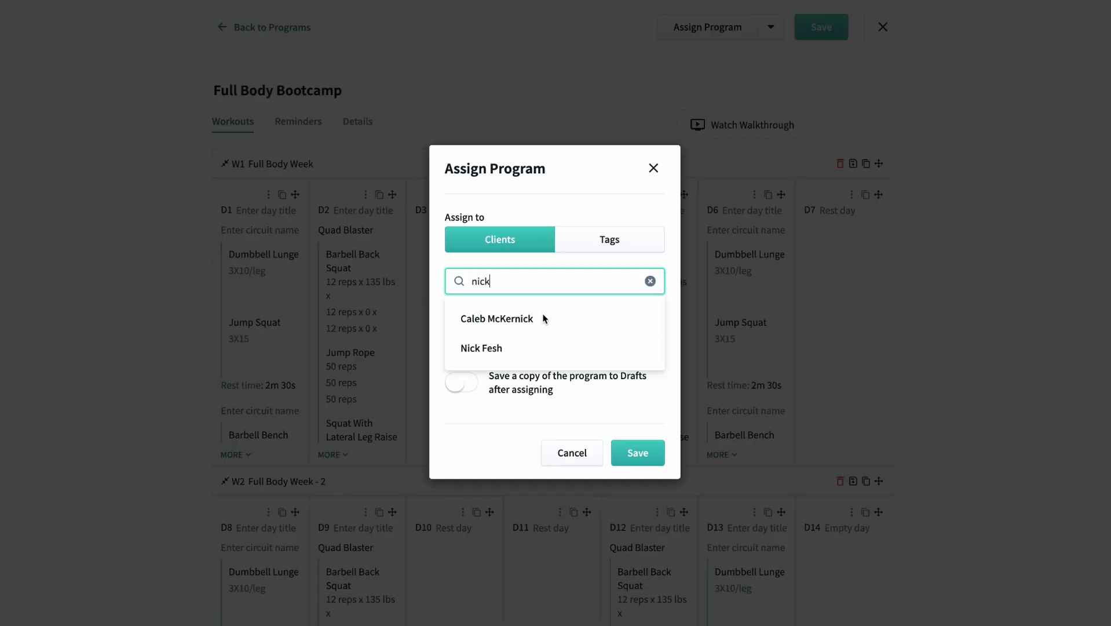
{"action": "left_click", "coordinate": [482, 348]}
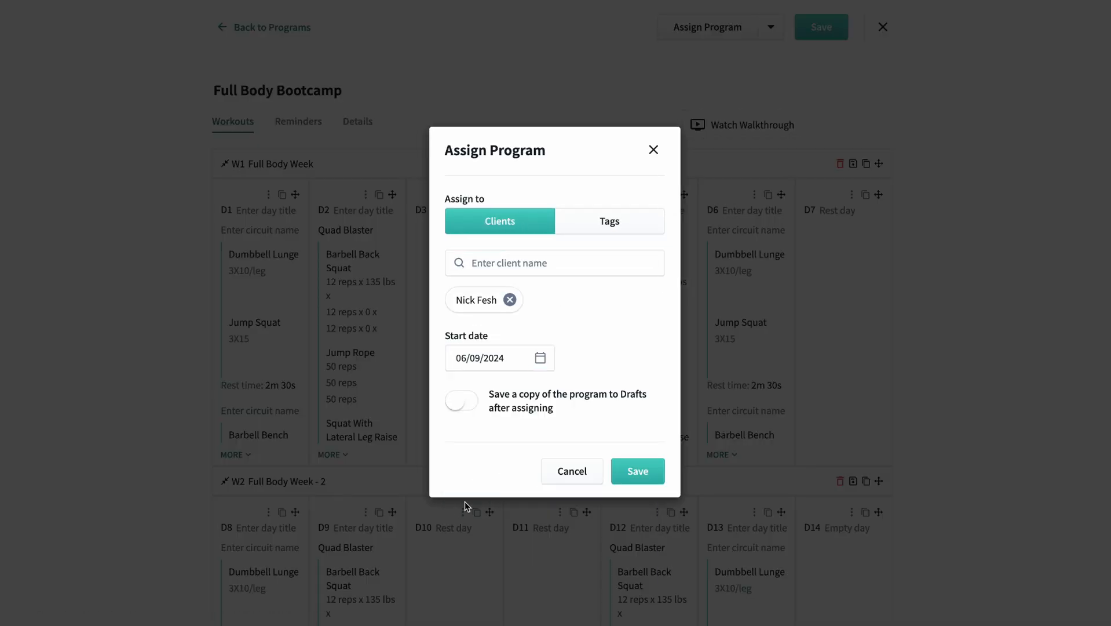
{"action": "left_click", "coordinate": [636, 471]}
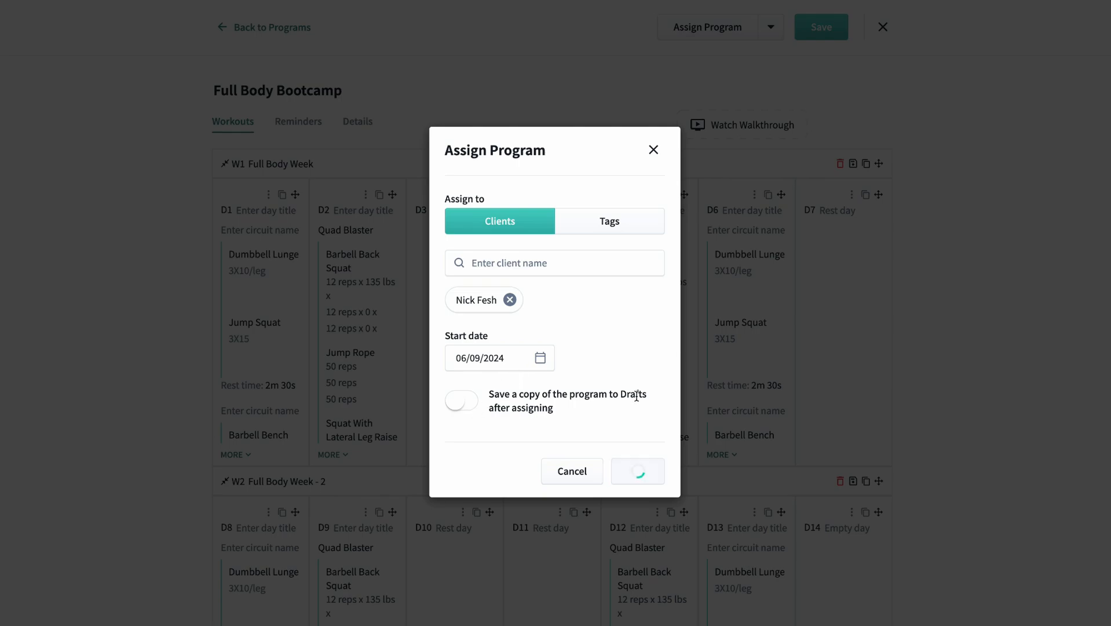